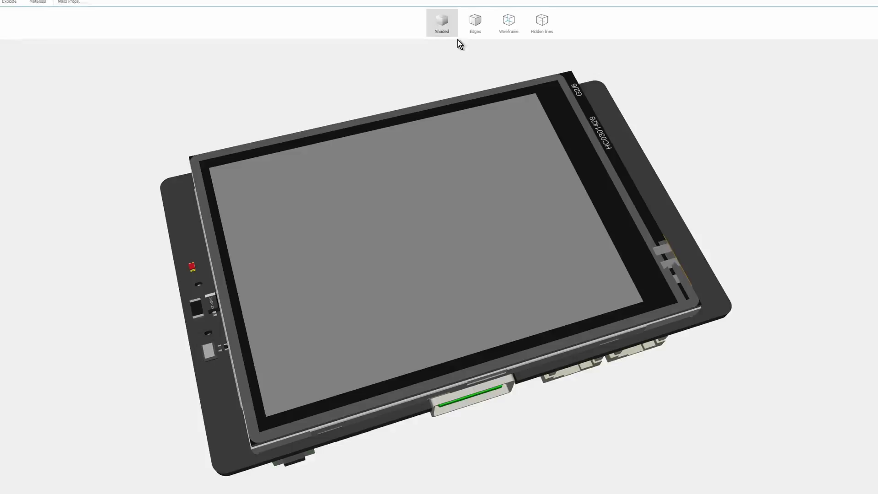
# Step: Switch the UNIHIKER board model to wireframe display, revealing its circuit components
pyautogui.click(508, 21)
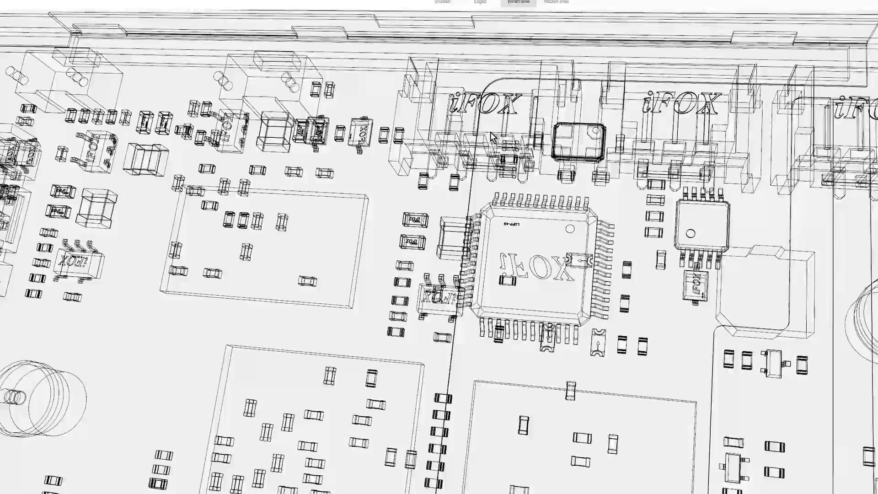
pyautogui.click(446, 2)
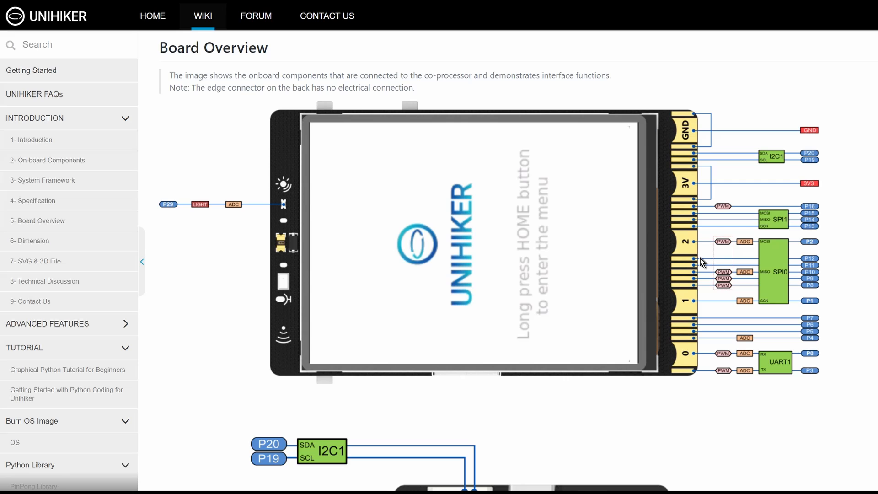
pyautogui.moveTo(843, 228)
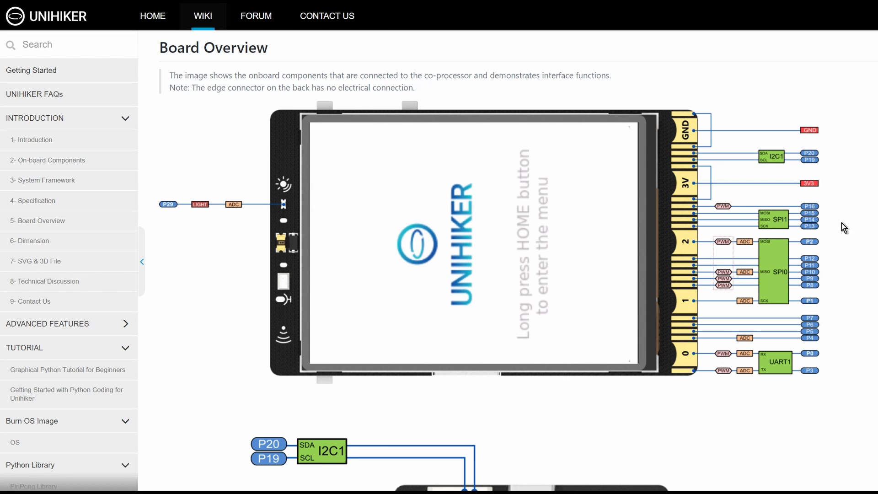
# Step: Scroll the Board Overview page down to the back-of-board pinout diagram
pyautogui.scroll(-3)
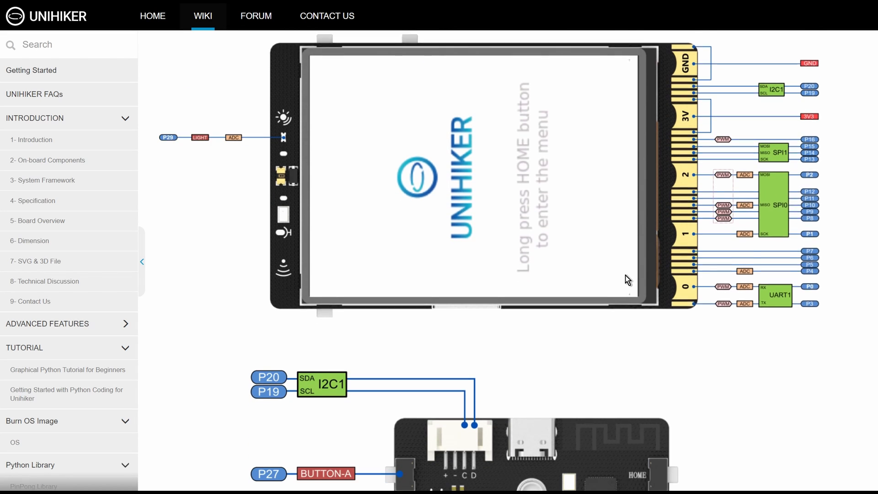
pyautogui.scroll(-3)
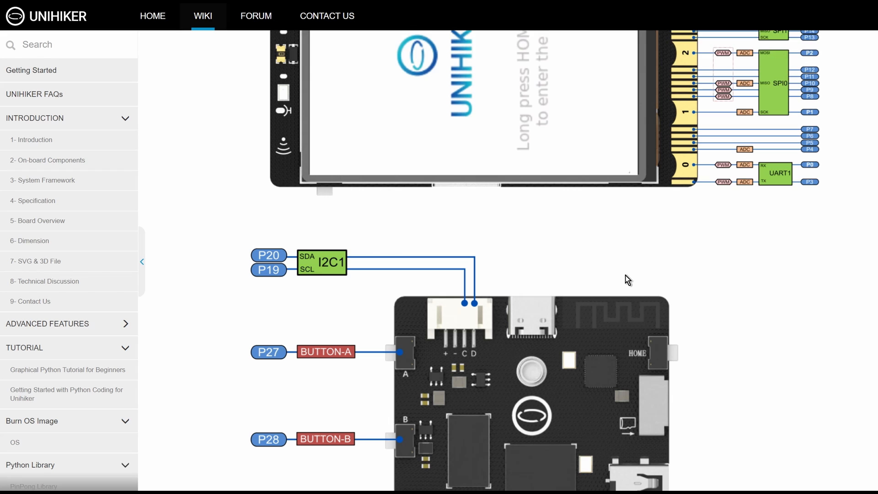
pyautogui.scroll(-3)
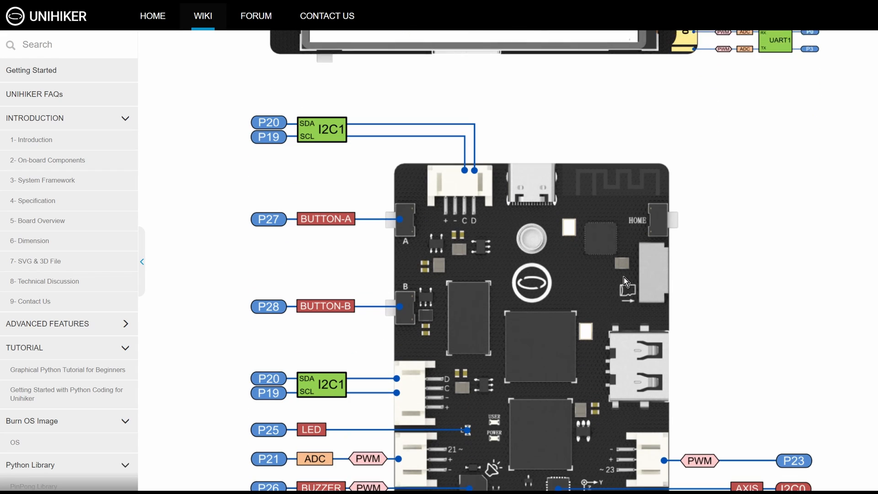
pyautogui.scroll(-3)
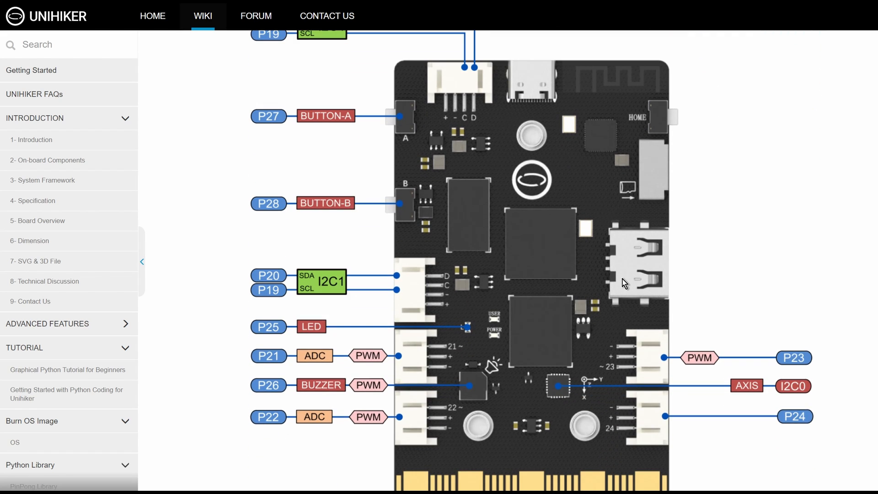
pyautogui.scroll(-3)
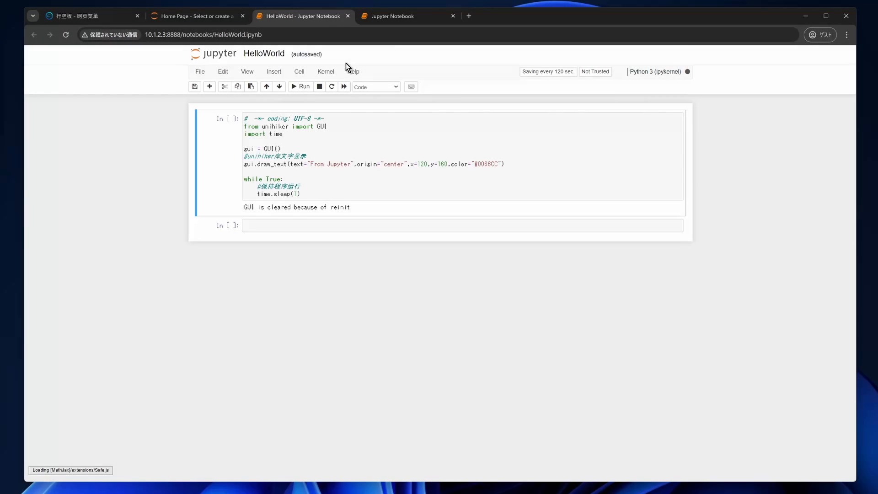
# Step: Run the HelloWorld cell that draws 'From Jupyter' on the board's screen
pyautogui.click(301, 87)
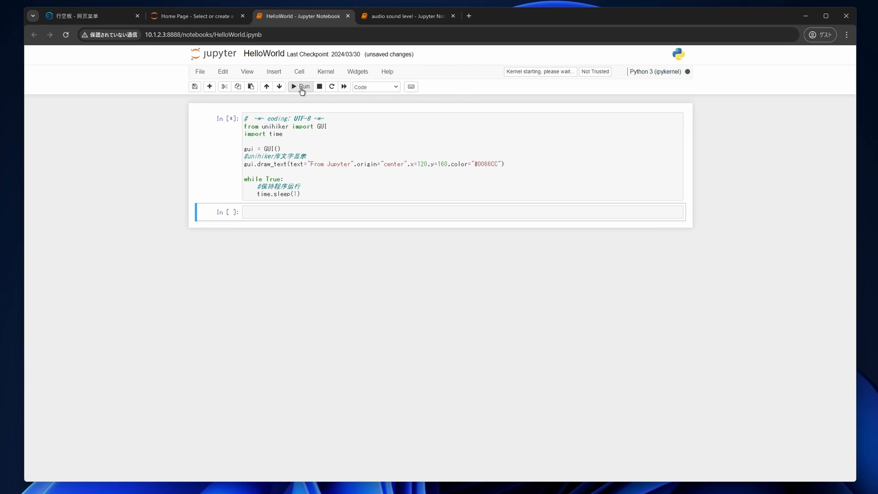
pyautogui.moveTo(341, 171)
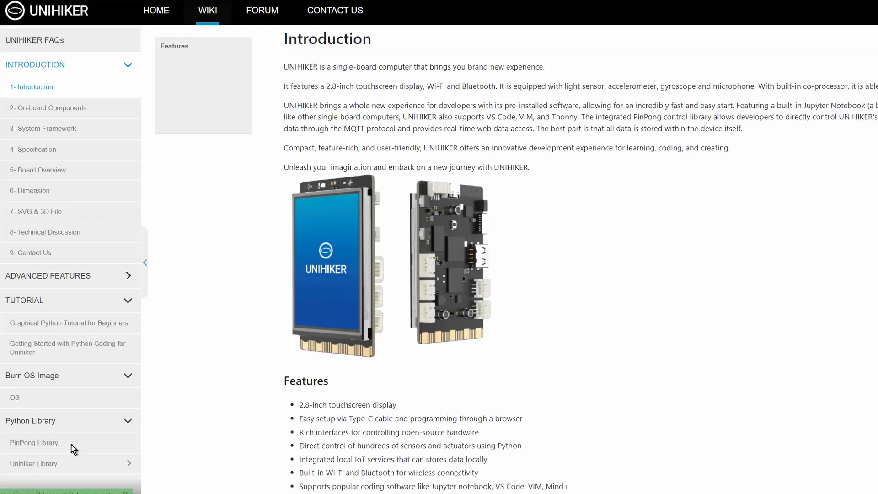
# Step: Open the PinPong Library wiki page and scroll to the onboard LED and button examples (4.1, 4.2)
pyautogui.click(34, 443)
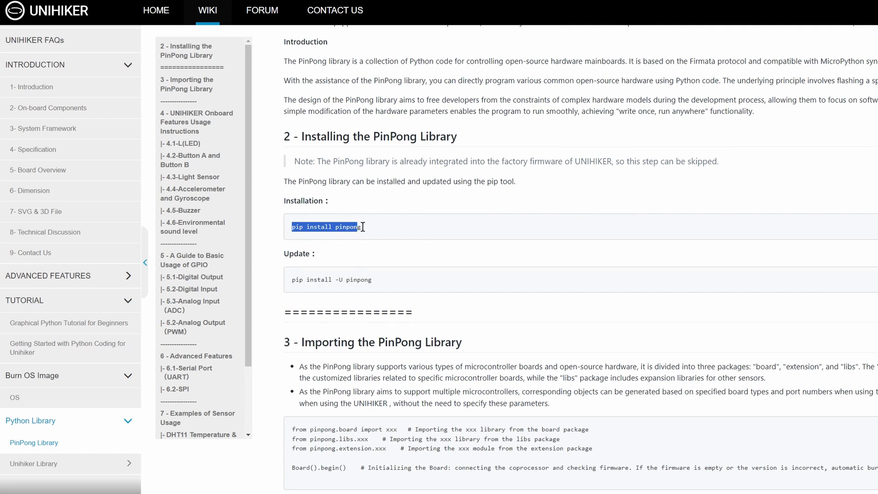
pyautogui.scroll(-3)
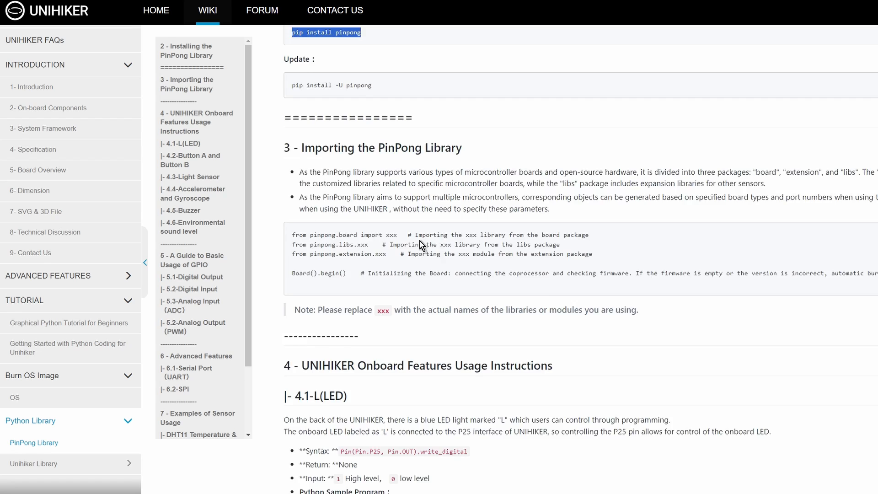
pyautogui.scroll(-3)
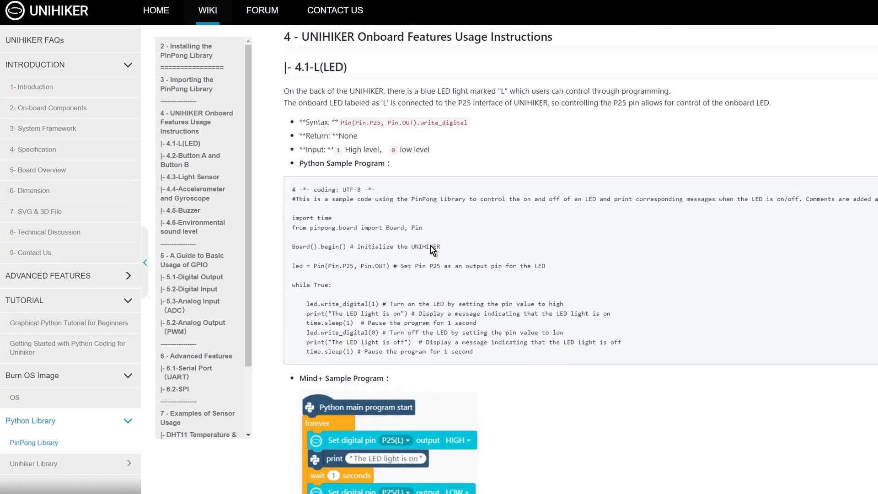
pyautogui.scroll(-3)
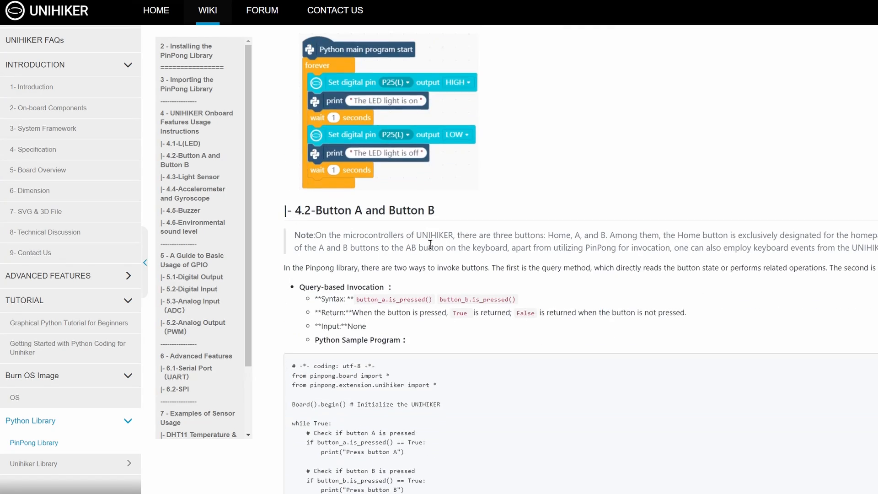
pyautogui.scroll(-3)
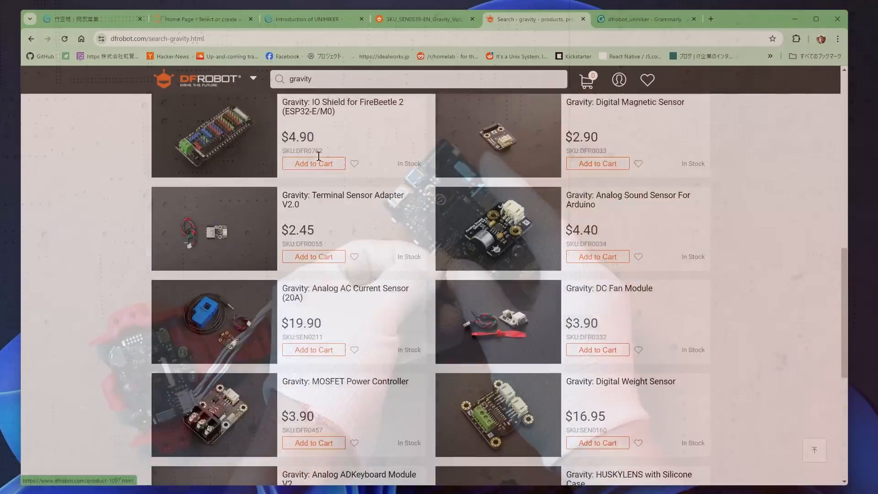
# Step: Scroll further down the DFRobot Gravity search results to see more sensor modules
pyautogui.scroll(-3)
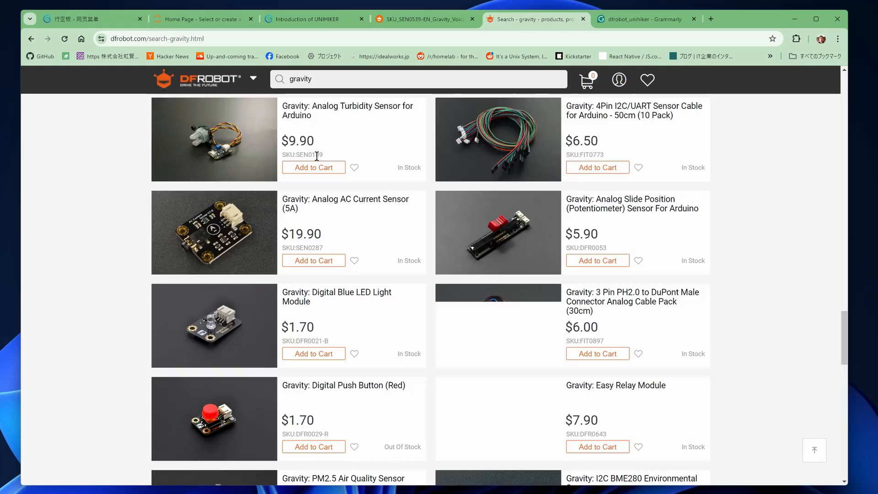
pyautogui.scroll(-3)
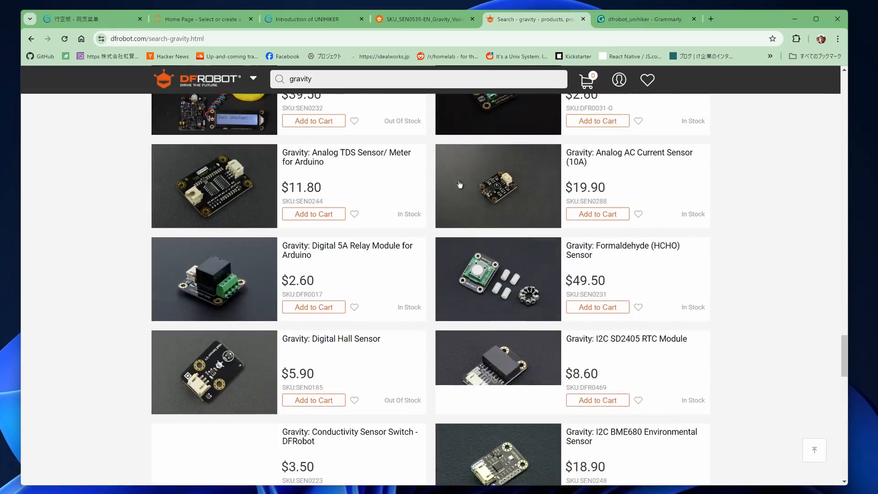
pyautogui.scroll(-3)
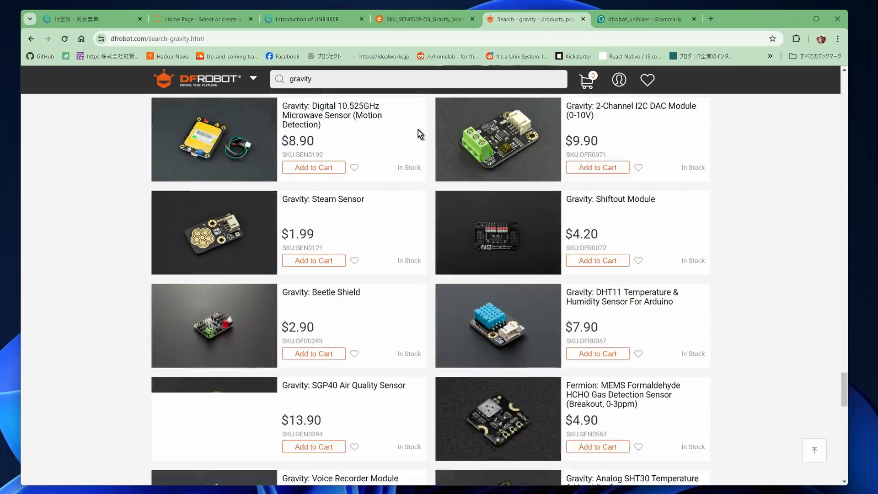
pyautogui.scroll(-3)
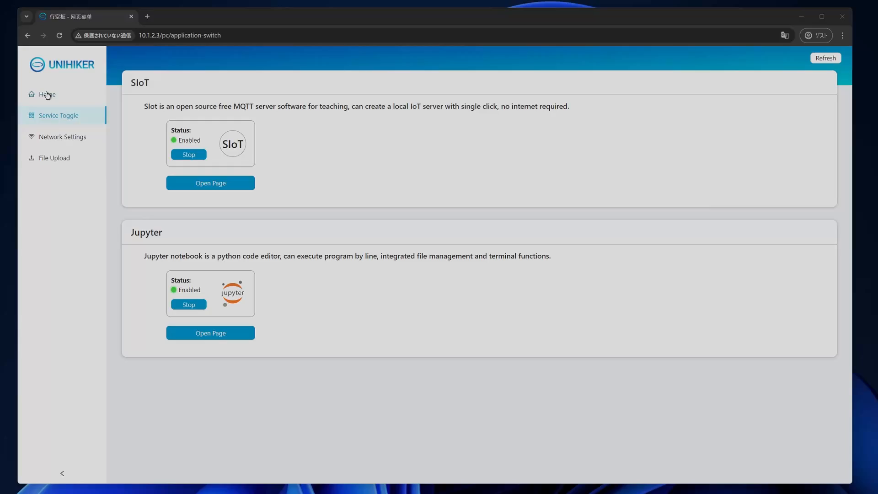
# Step: In Network Settings, choose TP-Link_845C from the SSID list of available Wi-Fi networks
pyautogui.click(62, 137)
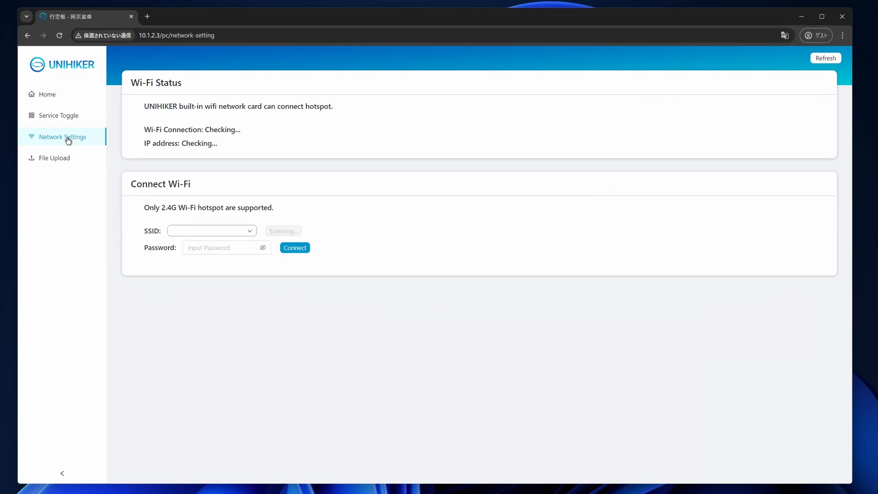
pyautogui.moveTo(220, 125)
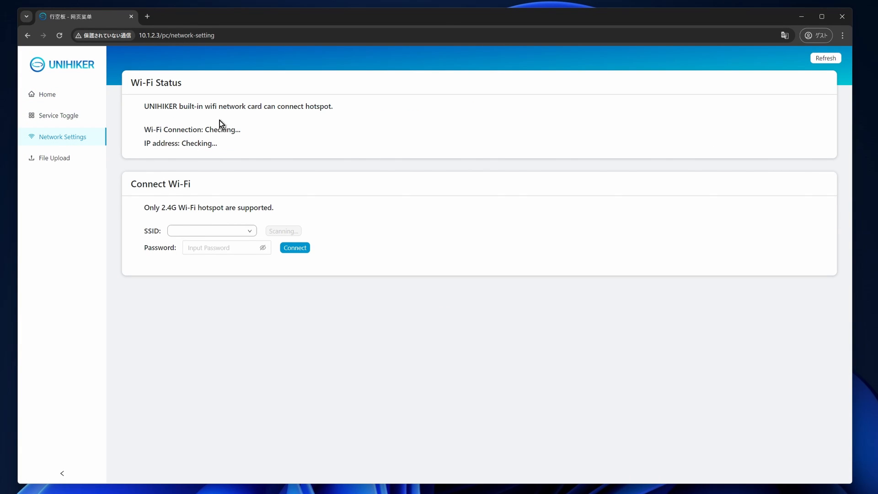
pyautogui.click(212, 231)
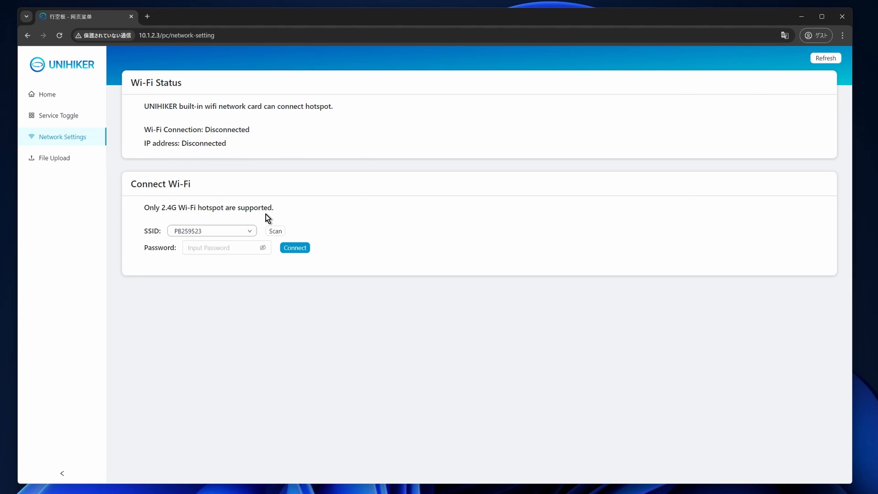
pyautogui.click(212, 231)
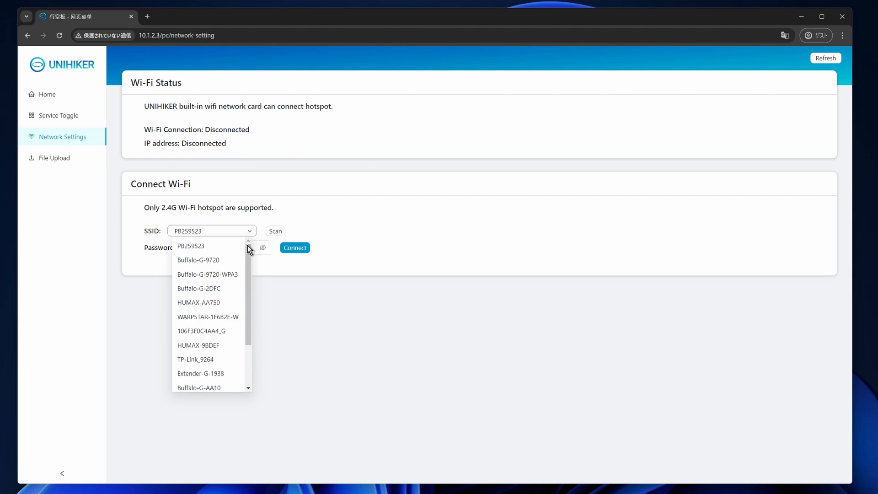
pyautogui.scroll(-3)
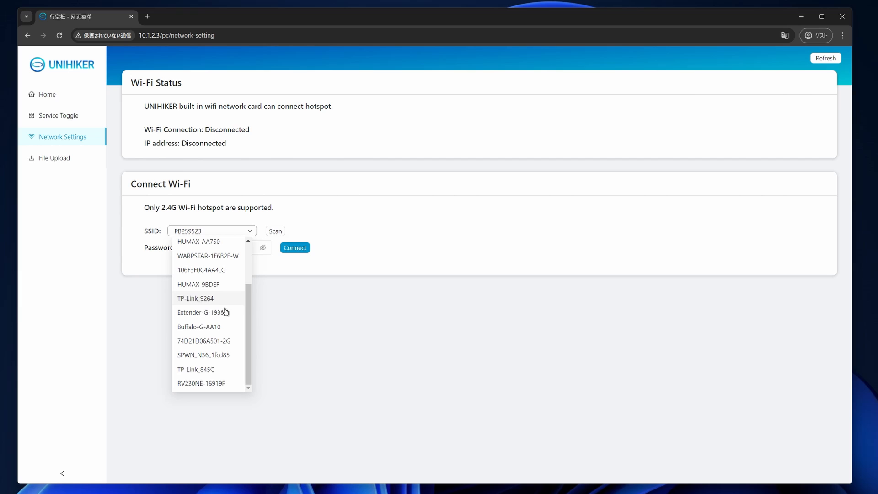
pyautogui.moveTo(222, 383)
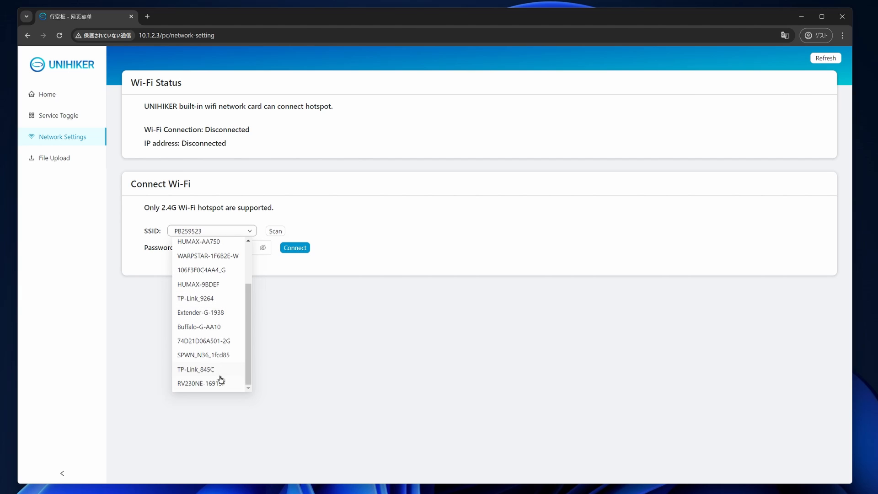
pyautogui.click(196, 369)
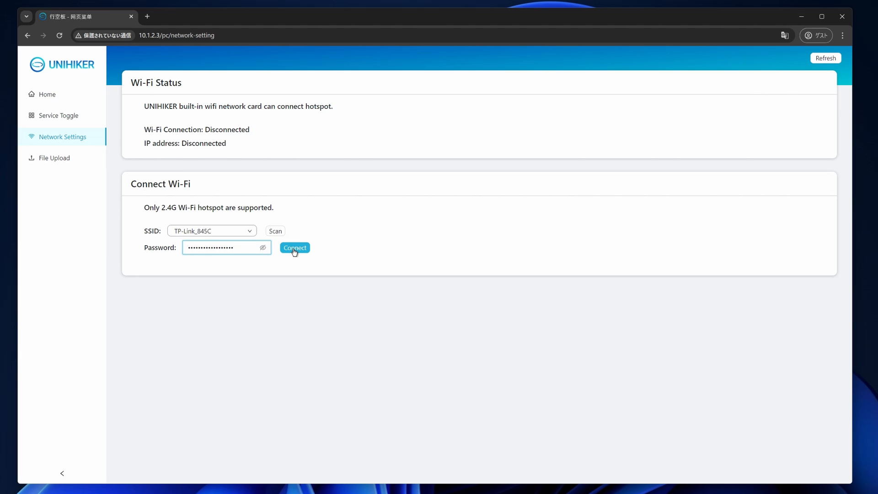
# Step: Attempt to connect to TP-Link_845C, which fails with an incorrect-password message
pyautogui.click(294, 248)
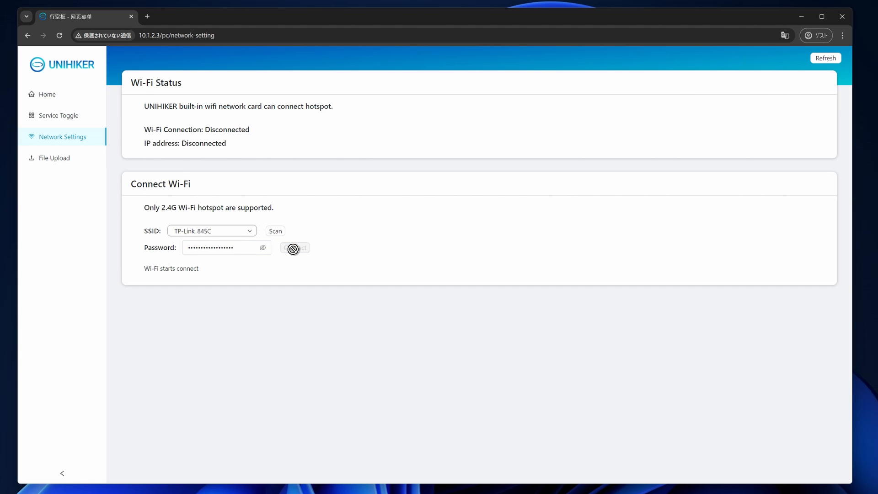
pyautogui.click(295, 248)
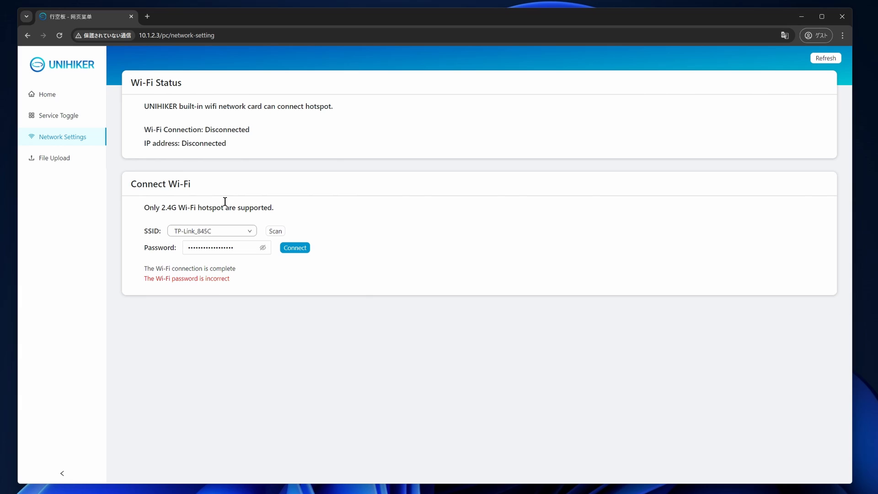
pyautogui.click(212, 231)
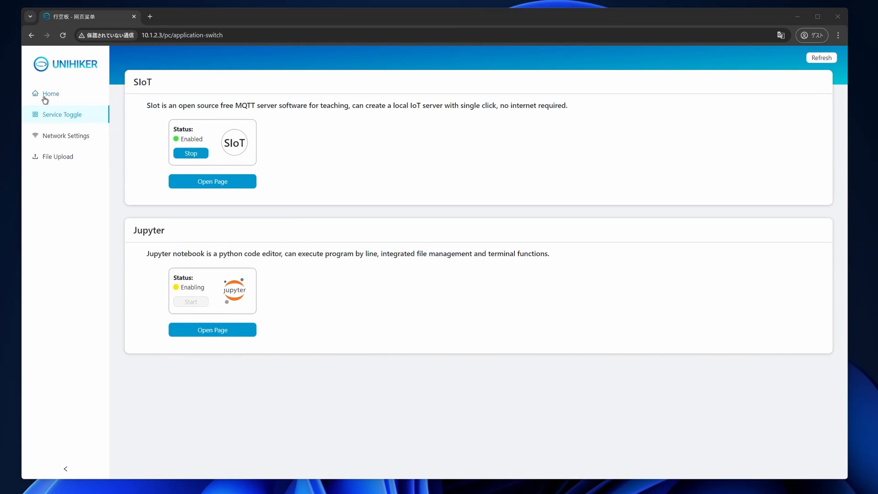
# Step: Start the SIoT service, stop and restart Jupyter, then return to Network Settings
pyautogui.click(190, 153)
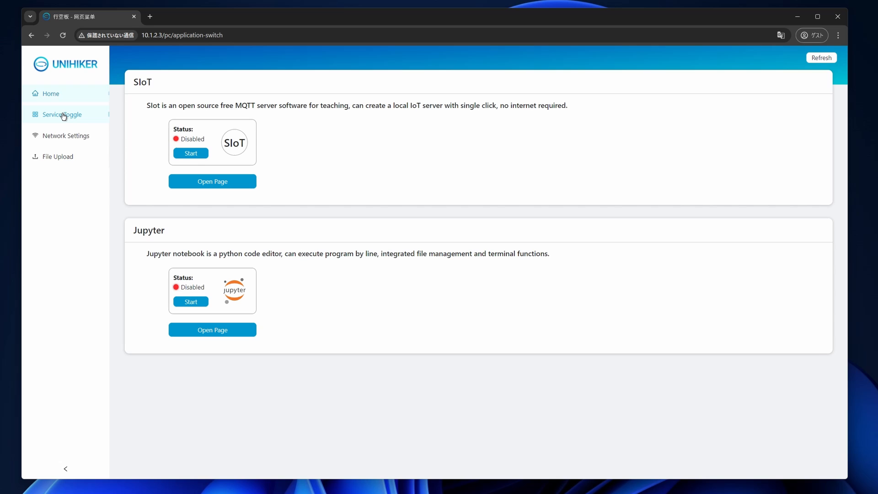
pyautogui.click(190, 153)
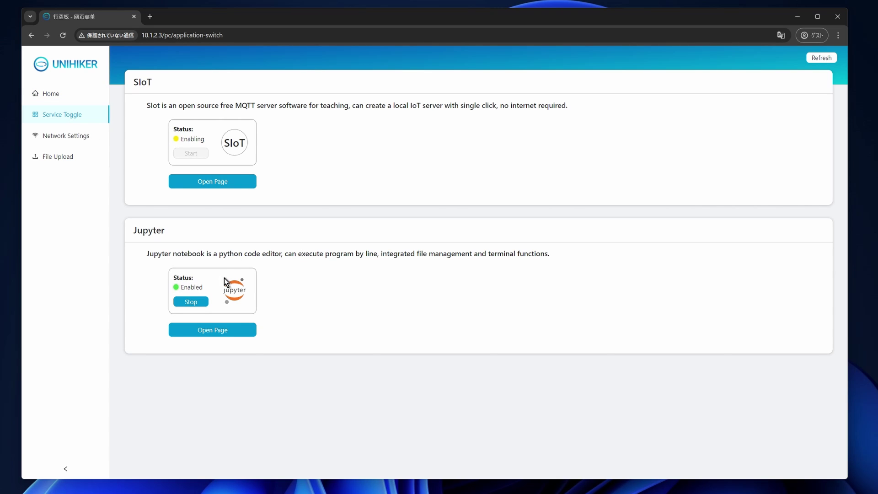
pyautogui.click(190, 301)
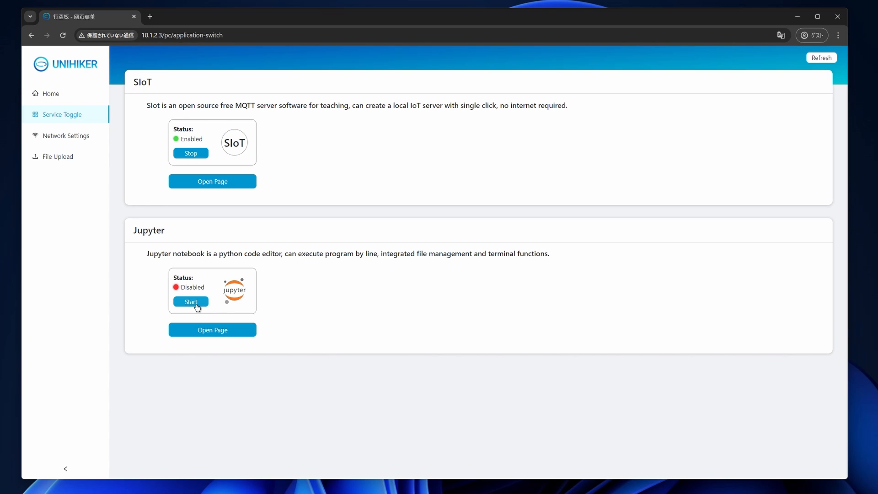
pyautogui.click(190, 302)
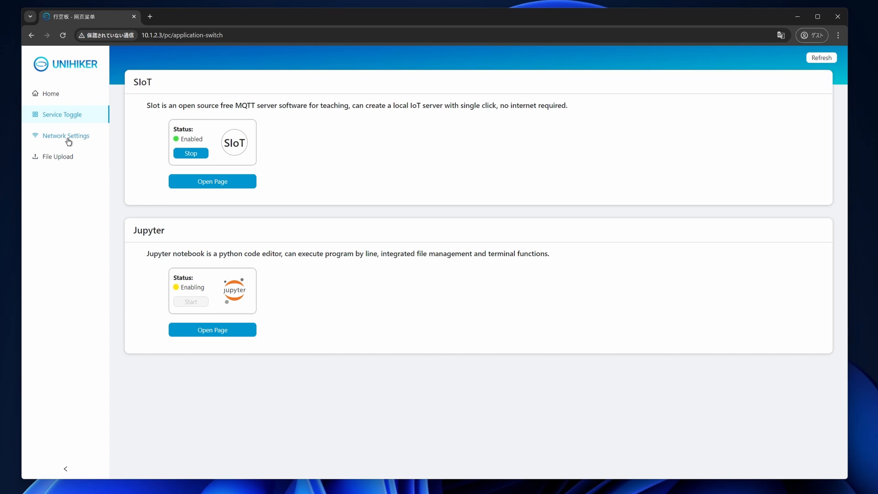
pyautogui.click(65, 135)
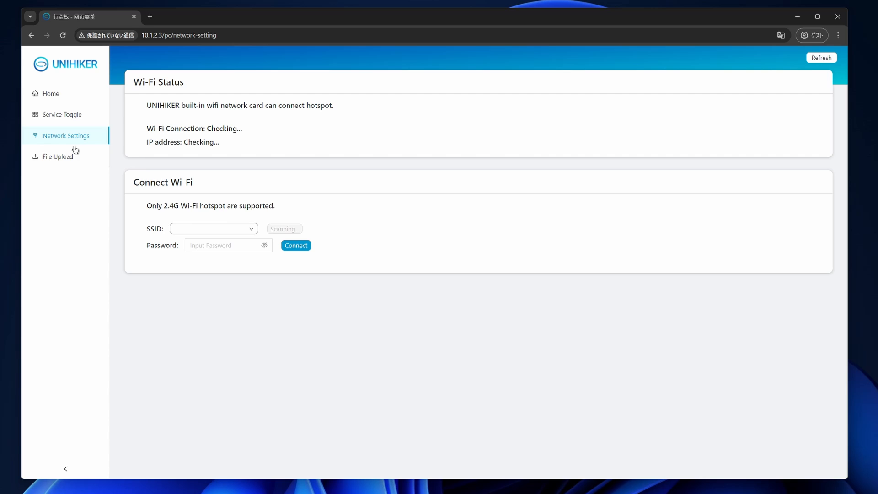
pyautogui.click(57, 156)
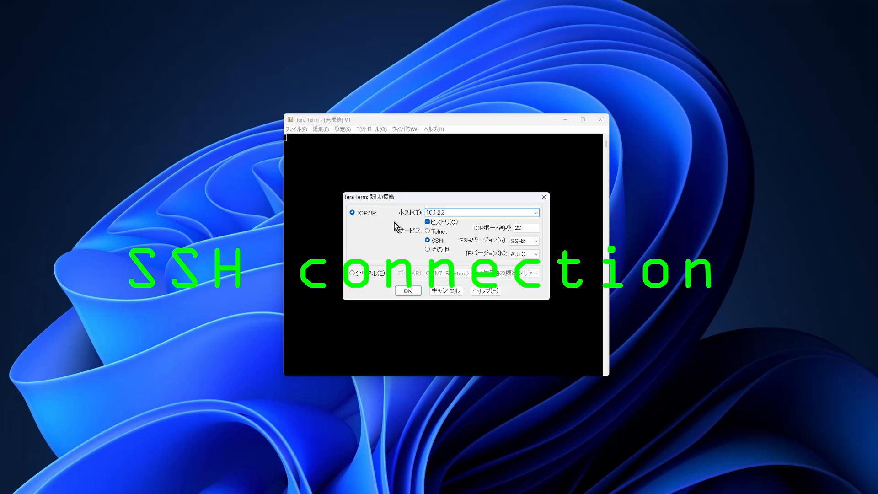
# Step: Connect over SSH to 10.1.2.3 in Tera Term and submit the username 'ro' at the login prompt
pyautogui.click(408, 290)
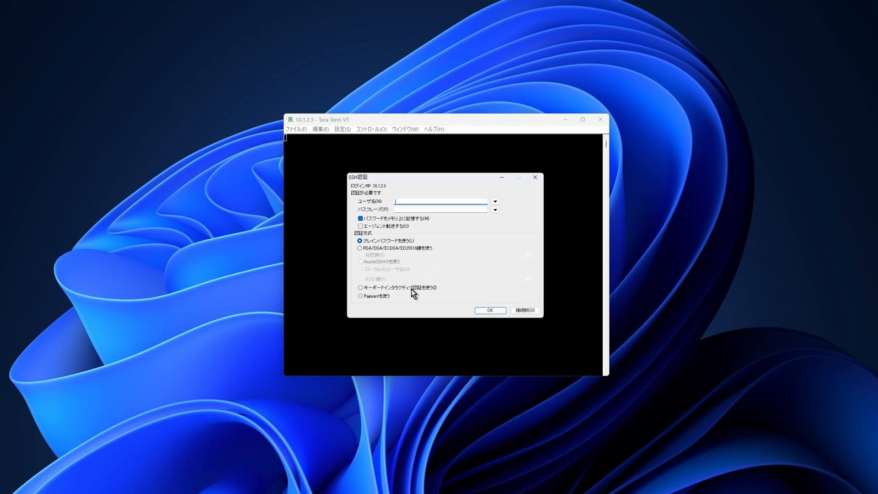
pyautogui.write('ro')
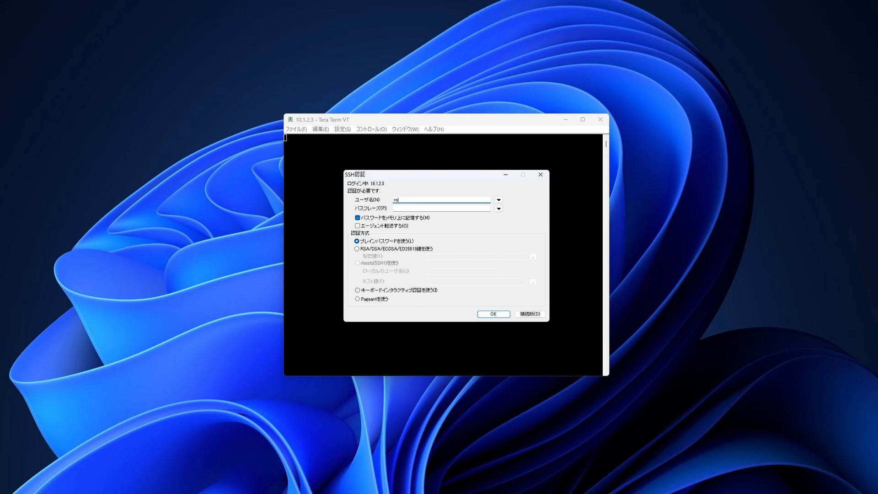
pyautogui.click(431, 208)
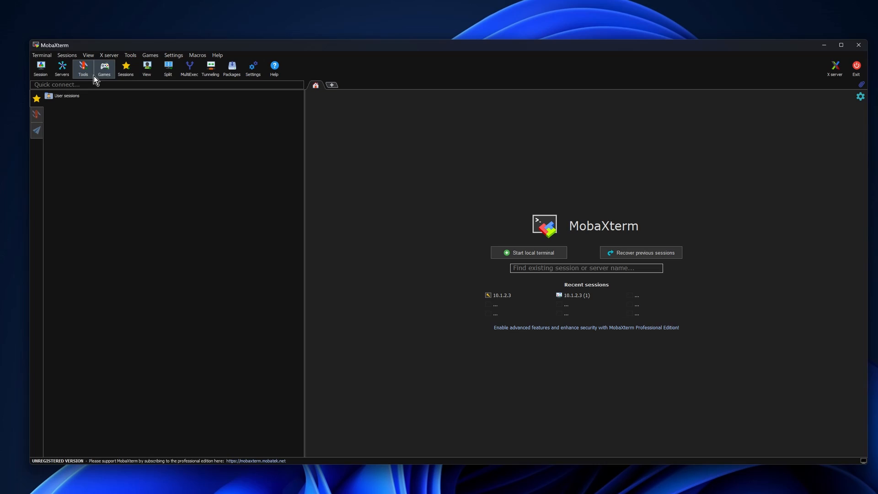
# Step: Create and open a new MobaXterm SSH session to remote host 10.1.2.3
pyautogui.click(40, 67)
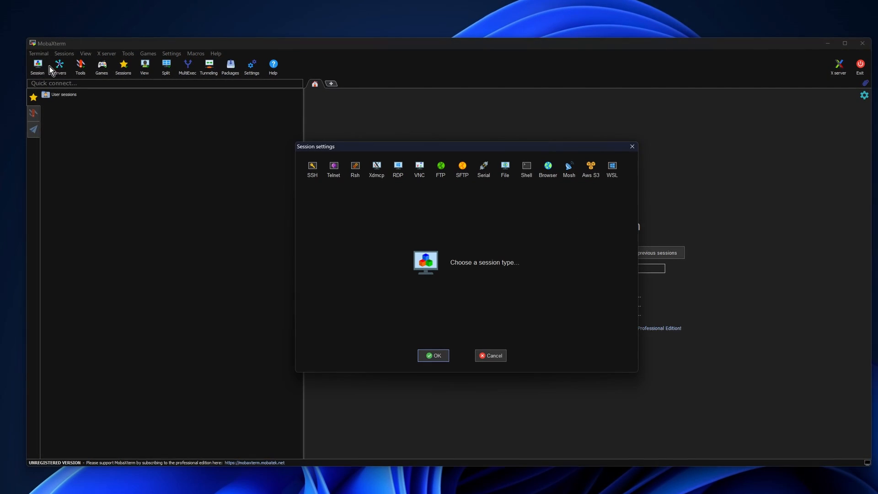
pyautogui.click(312, 167)
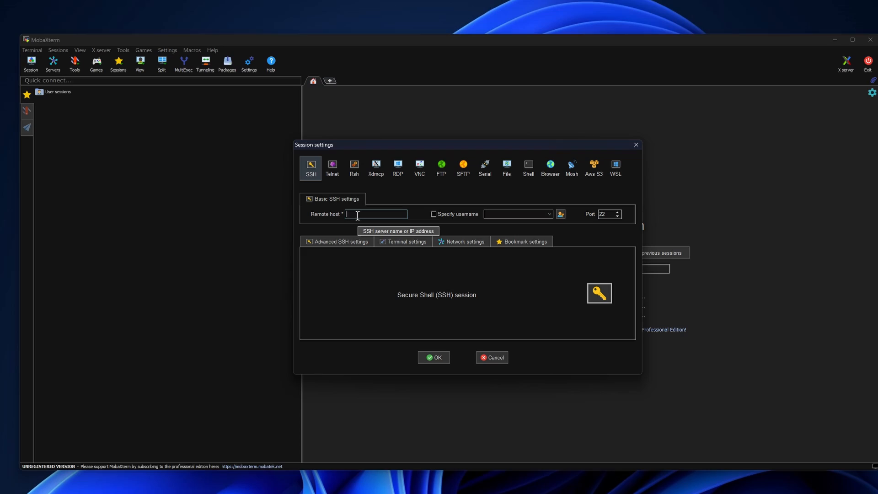
pyautogui.write('10.1.2.3')
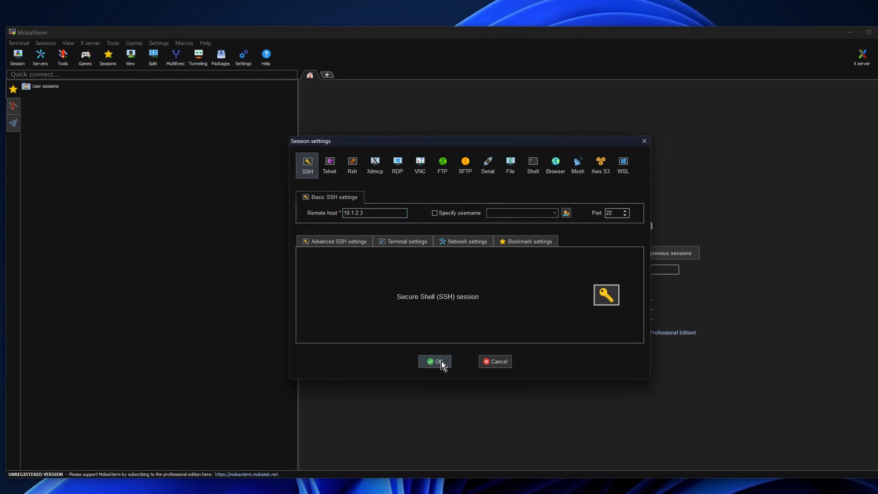
pyautogui.click(435, 362)
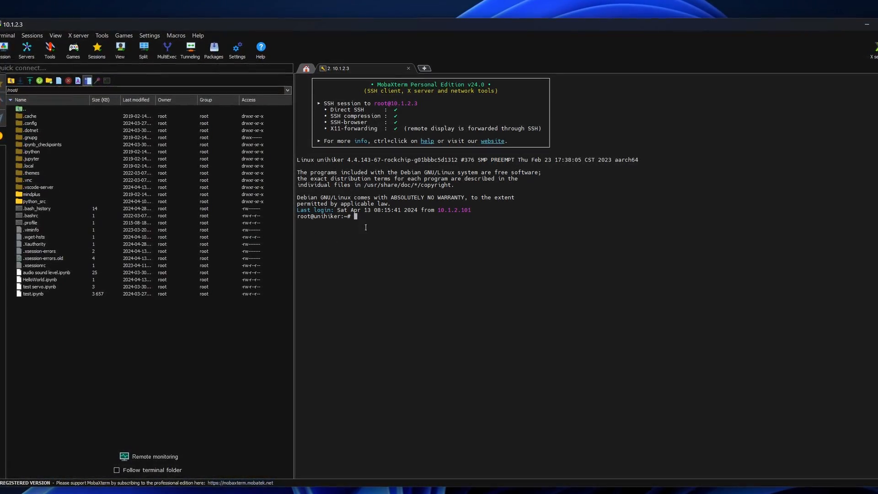
# Step: Run 'sudo apt-get update' on the board, then start 'top'
pyautogui.write('sudo')
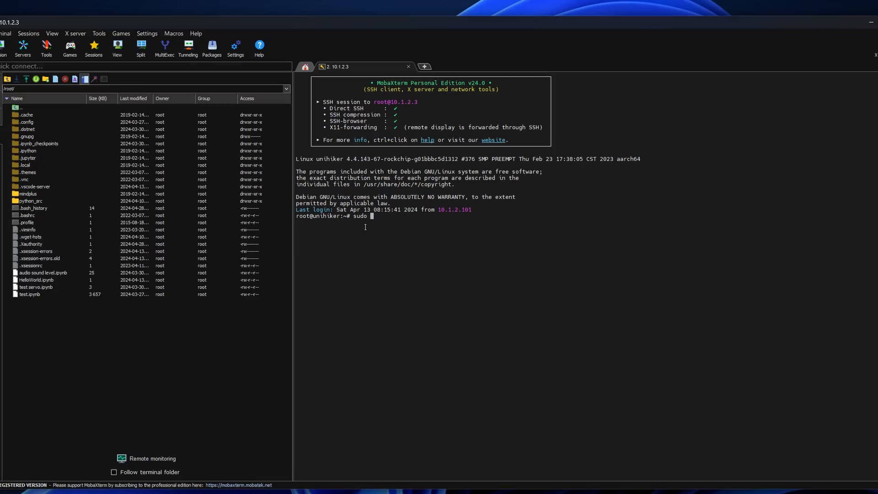
pyautogui.write('apt-get update')
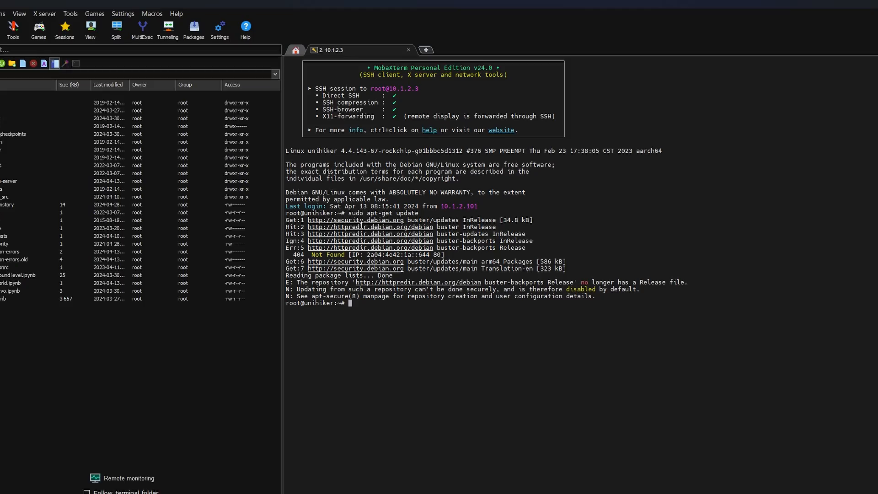
pyautogui.write('top')
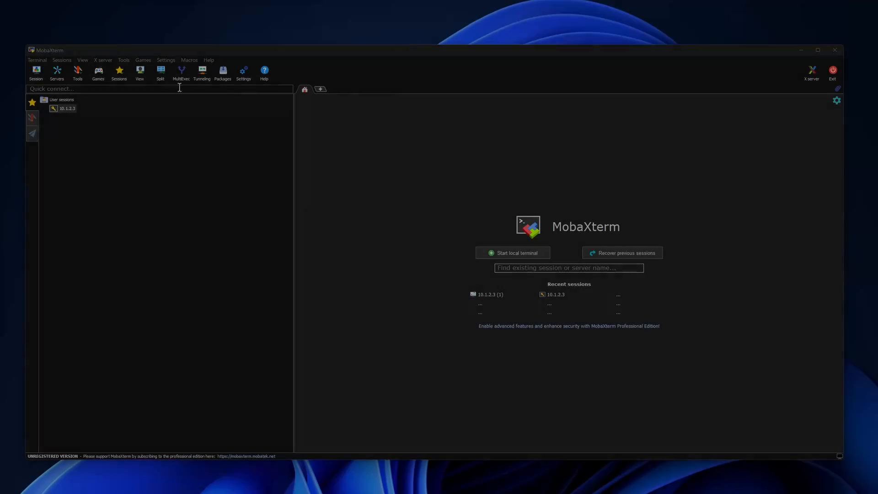
# Step: Open a MobaXterm VNC session to 10.1.2.3 and submit the VNC password to view the board's screen
pyautogui.click(36, 71)
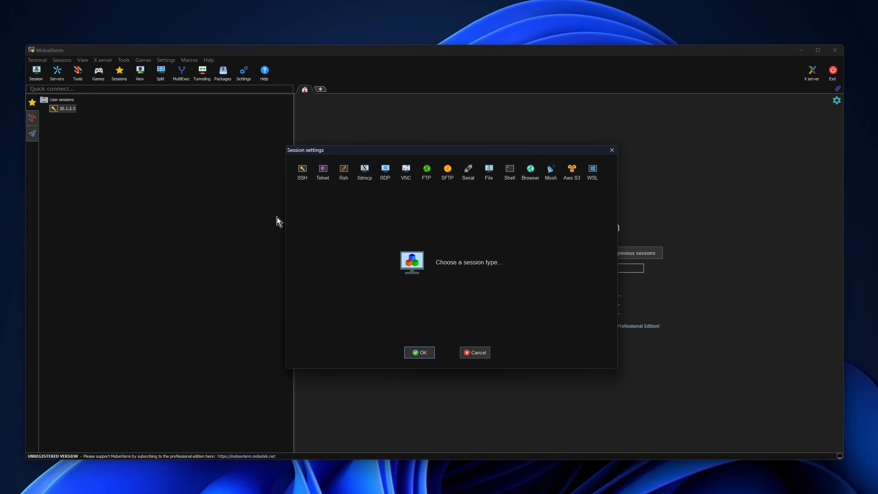
pyautogui.click(405, 170)
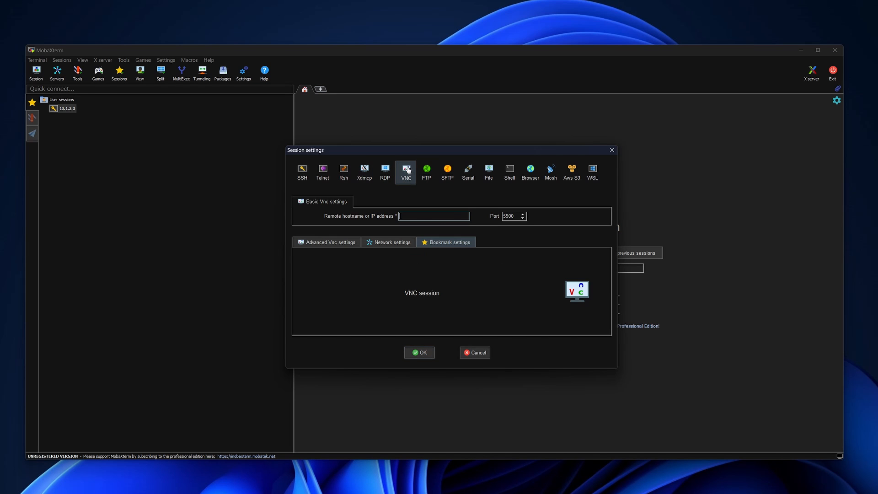
pyautogui.write('10.1.2.3')
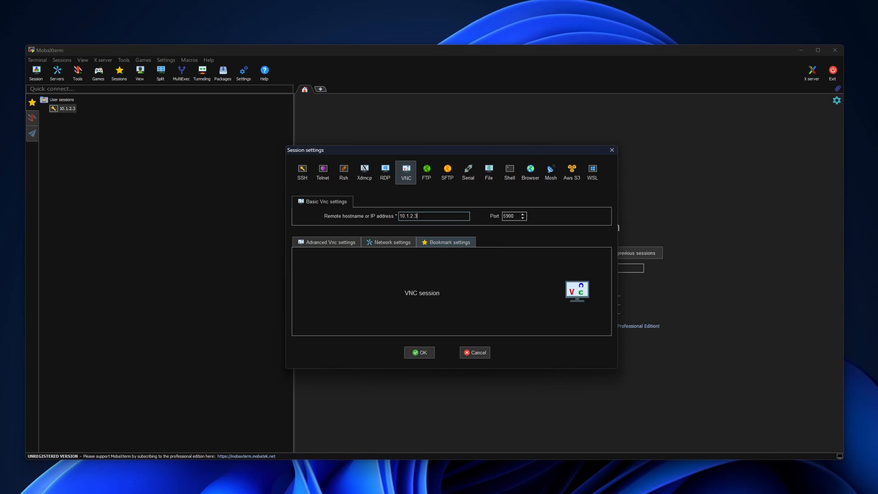
pyautogui.click(419, 352)
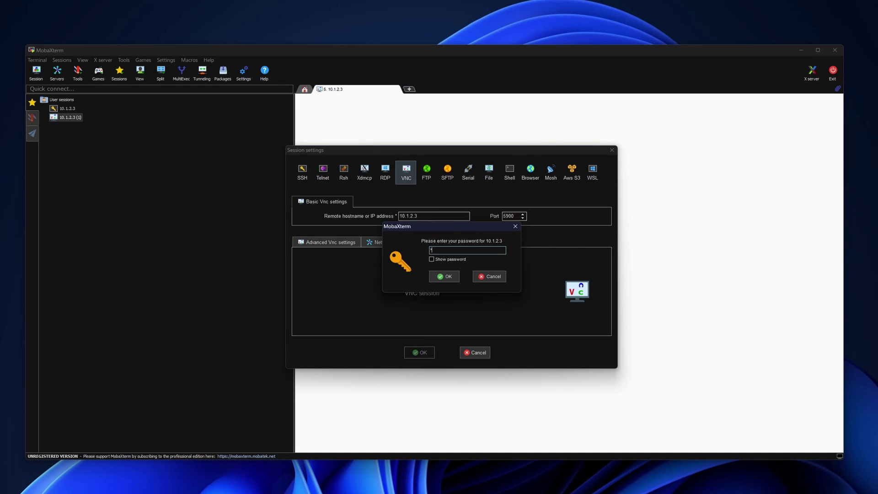
pyautogui.click(444, 277)
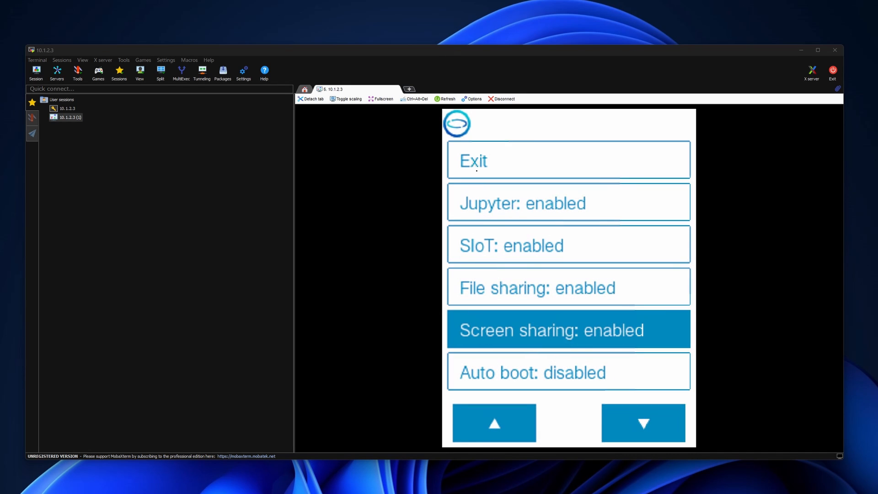
pyautogui.moveTo(527, 297)
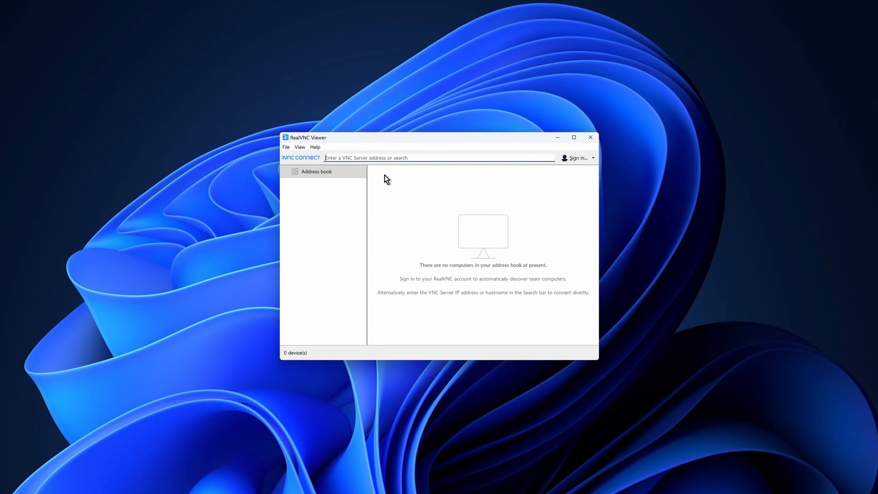
# Step: Connect RealVNC Viewer to 10.1.2.3, accepting the unencrypted warning and submitting the password
pyautogui.write('10.1.2.3')
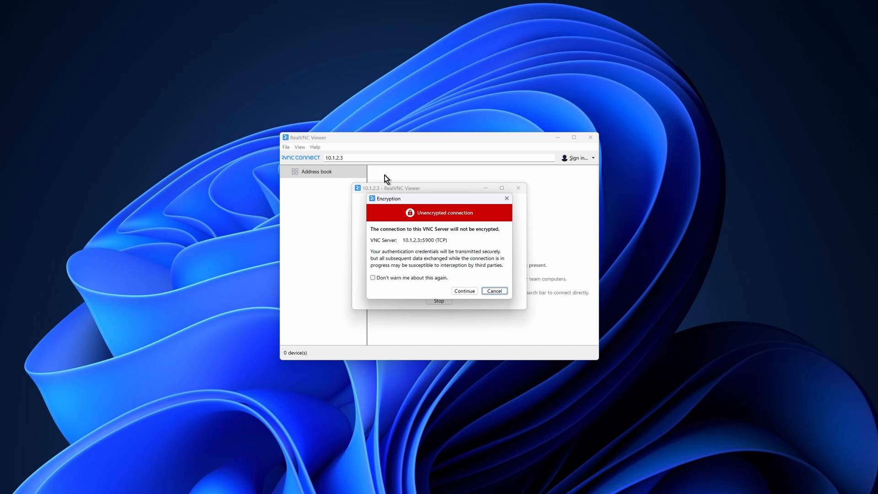
pyautogui.click(464, 290)
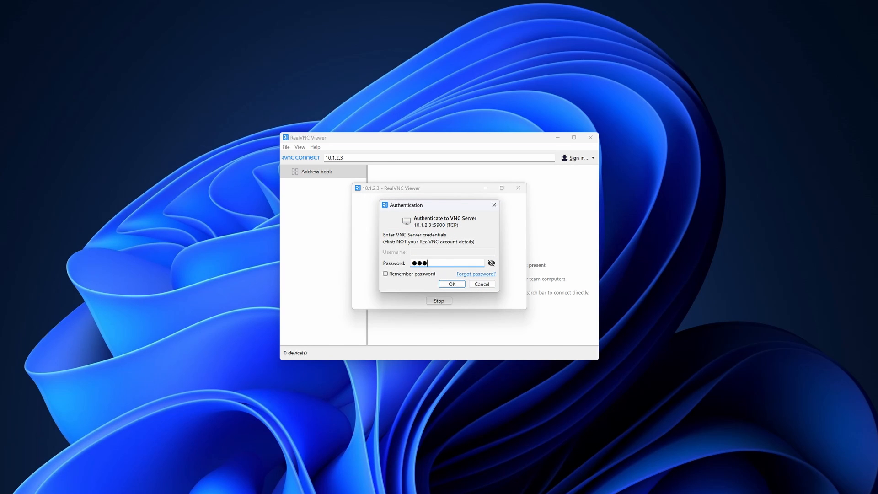
pyautogui.click(452, 283)
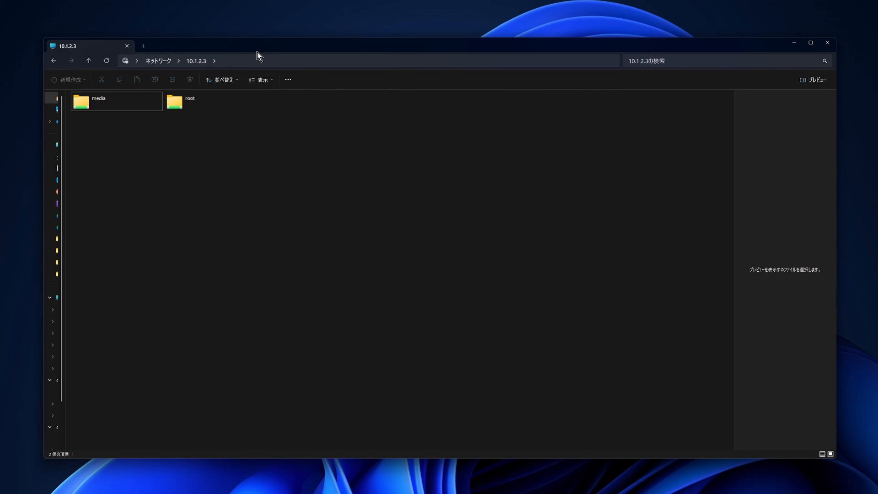
# Step: Open the root folder on the 10.1.2.3 share, signing in as user root
pyautogui.click(186, 100)
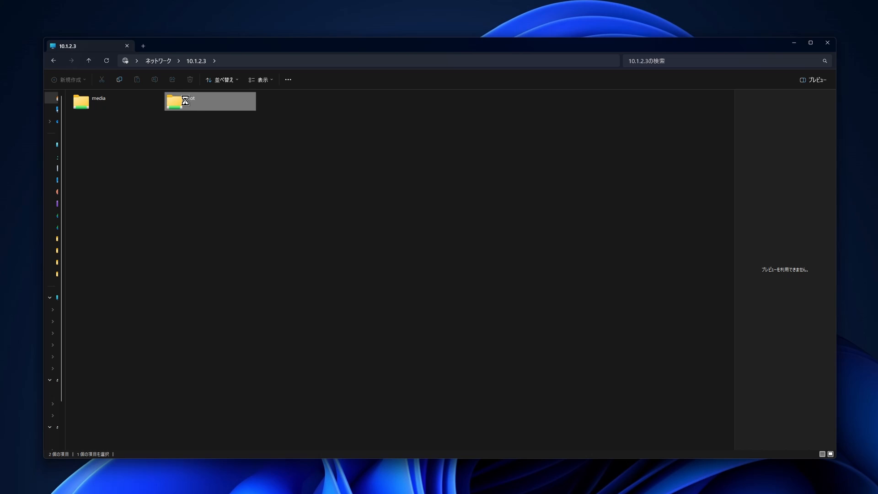
pyautogui.doubleClick(175, 102)
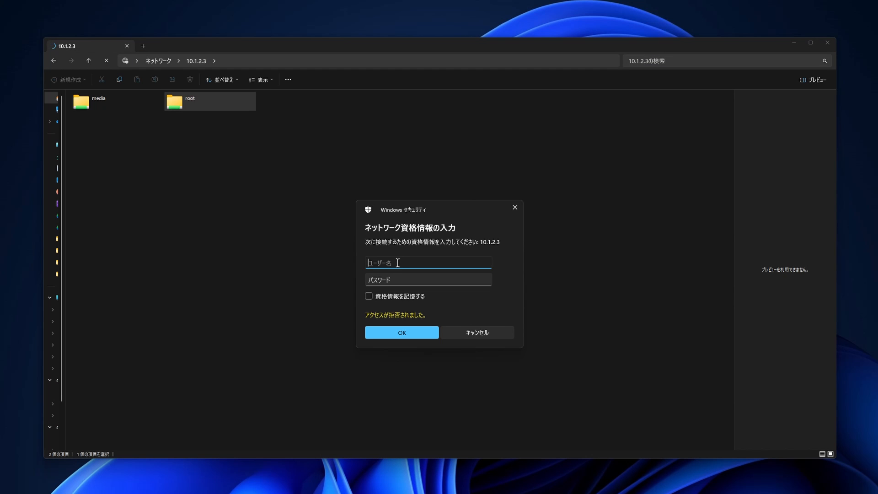
pyautogui.write('root')
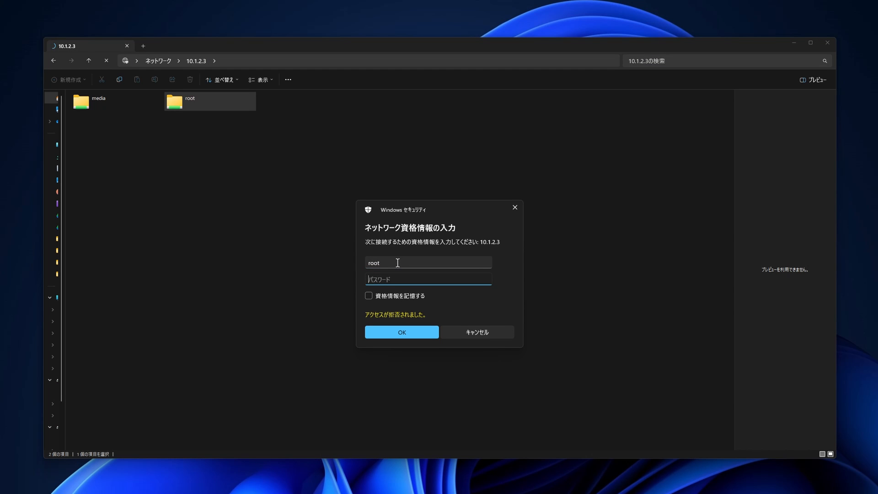
pyautogui.click(401, 332)
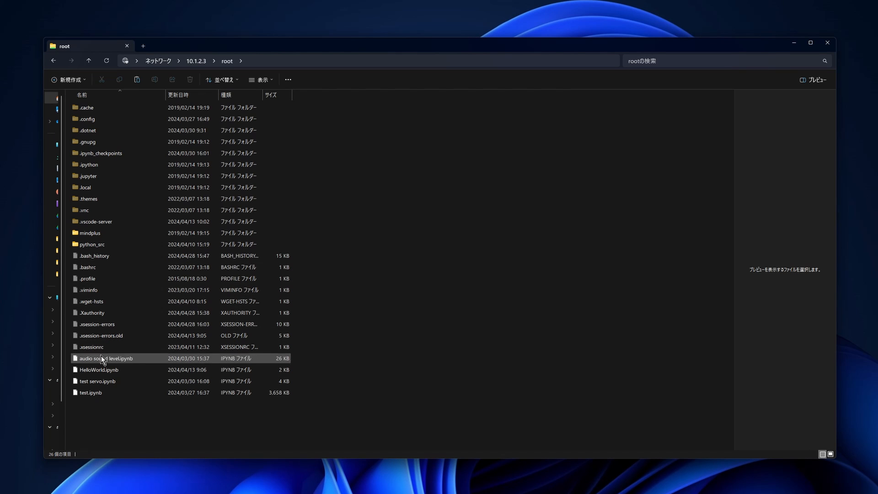
pyautogui.click(90, 392)
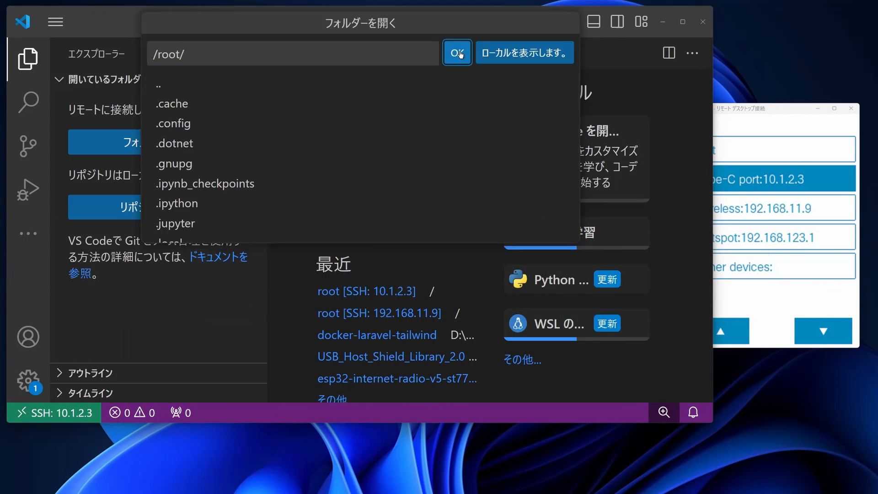
# Step: Confirm opening the remote /root/ folder in VS Code over SSH
pyautogui.click(457, 53)
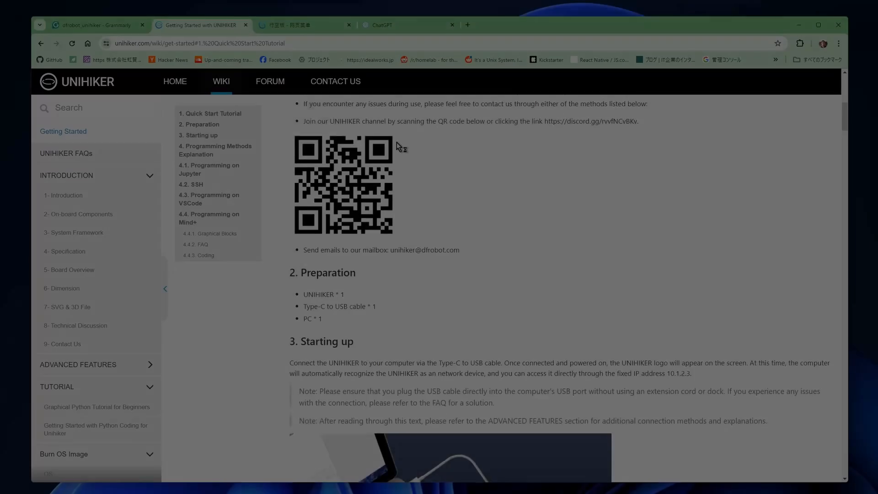
# Step: Scroll the Getting Started wiki page to the Programming on Jupyter section
pyautogui.scroll(-3)
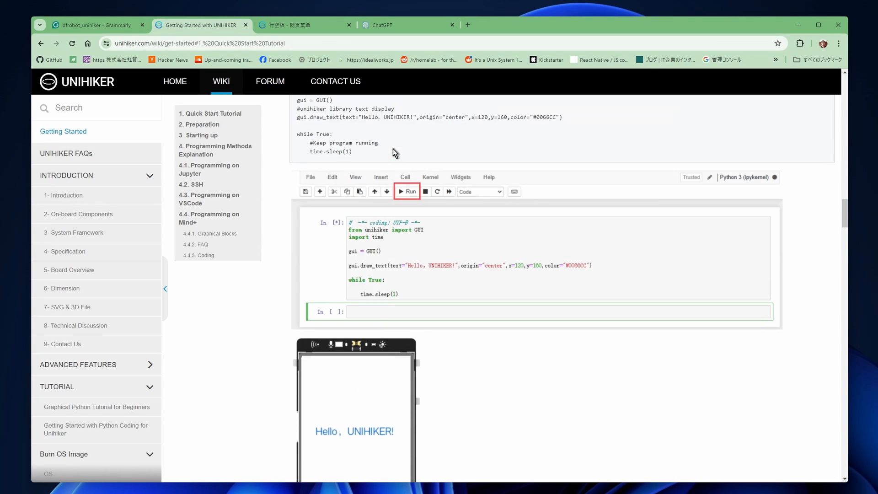
pyautogui.scroll(3)
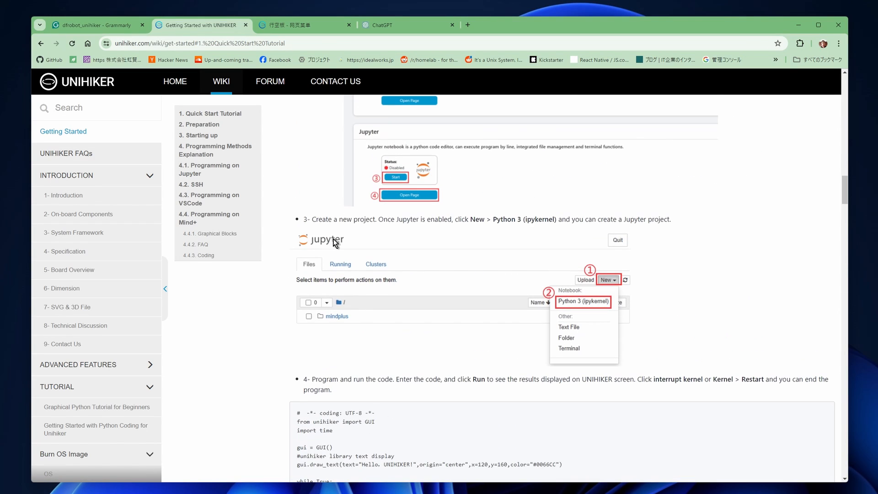
pyautogui.scroll(-3)
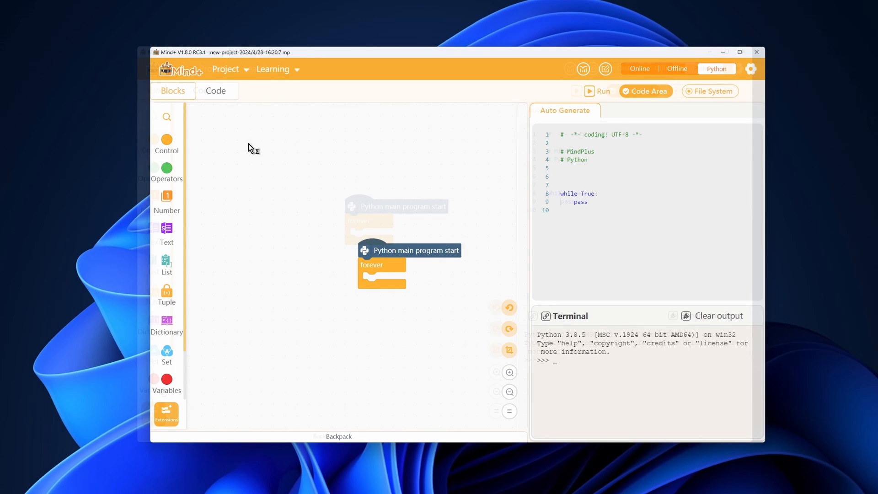
# Step: Connect Mind+ to the board at 10.1.2.3 and run the Hello text and clock block program
pyautogui.click(166, 414)
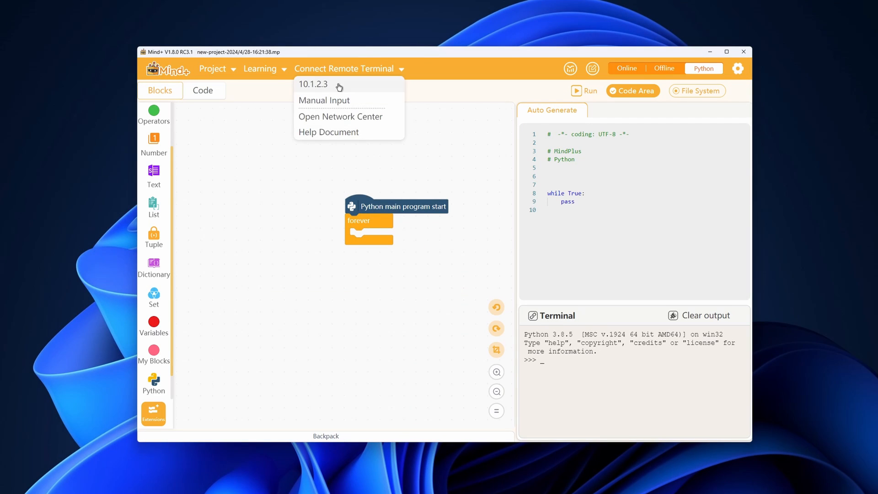
pyautogui.click(313, 85)
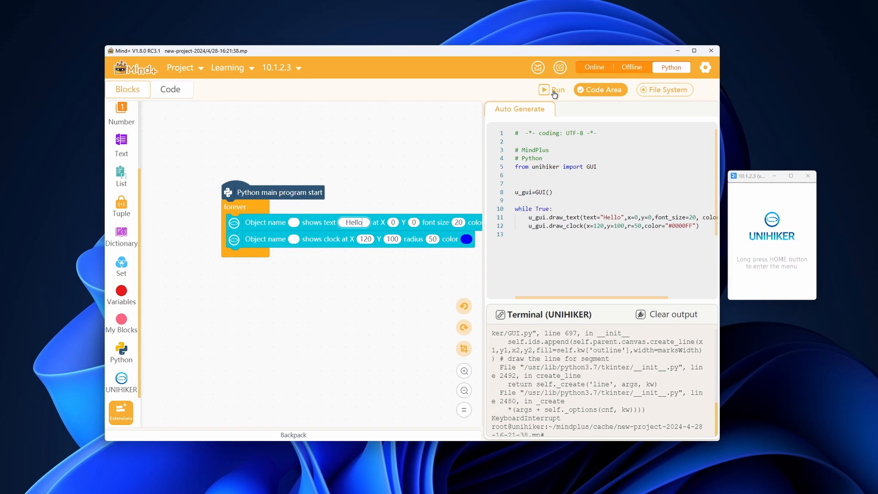
pyautogui.click(544, 90)
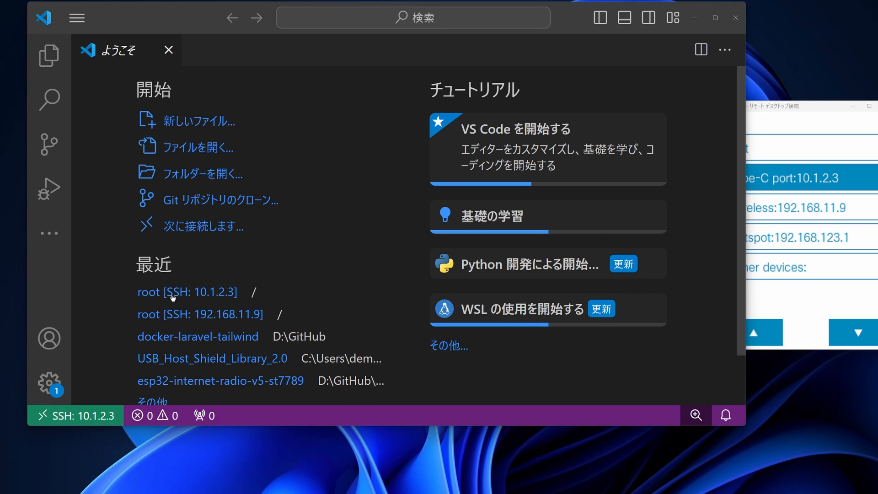
# Step: Open /root/ from the VS Code Explorer, submitting the SSH password so ROOT [SSH: 10.1.2.3] appears
pyautogui.click(49, 55)
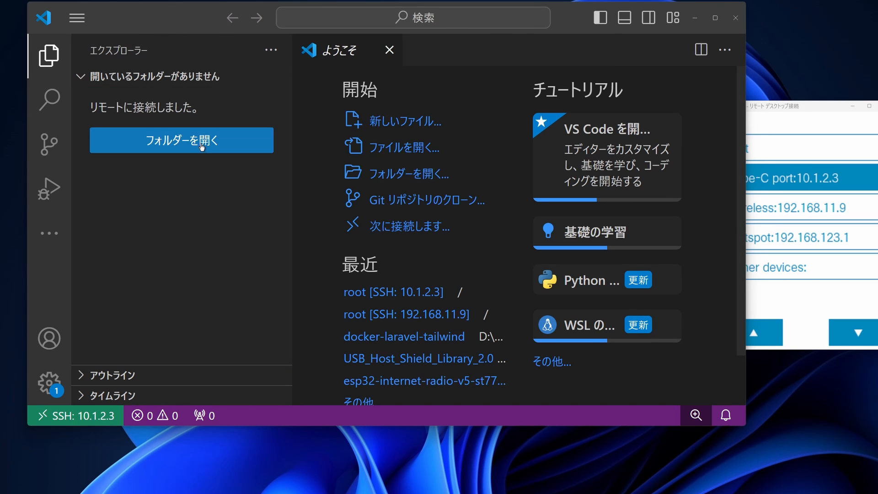
pyautogui.click(181, 140)
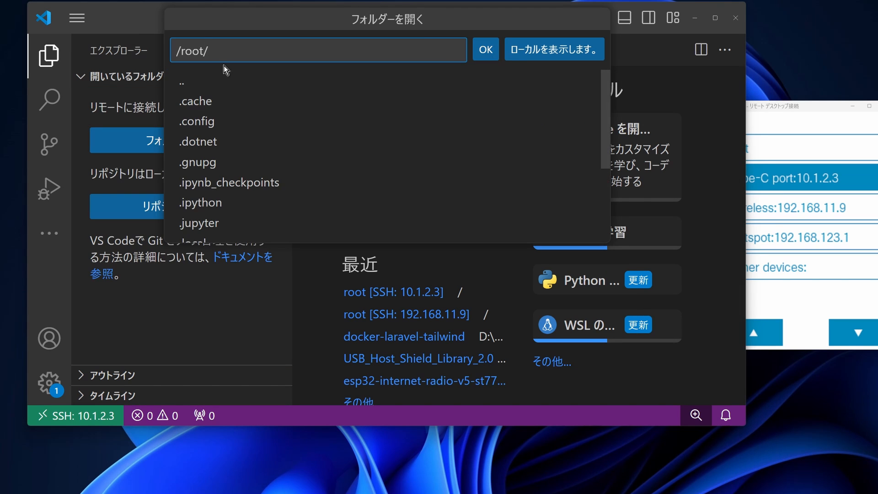
pyautogui.click(486, 48)
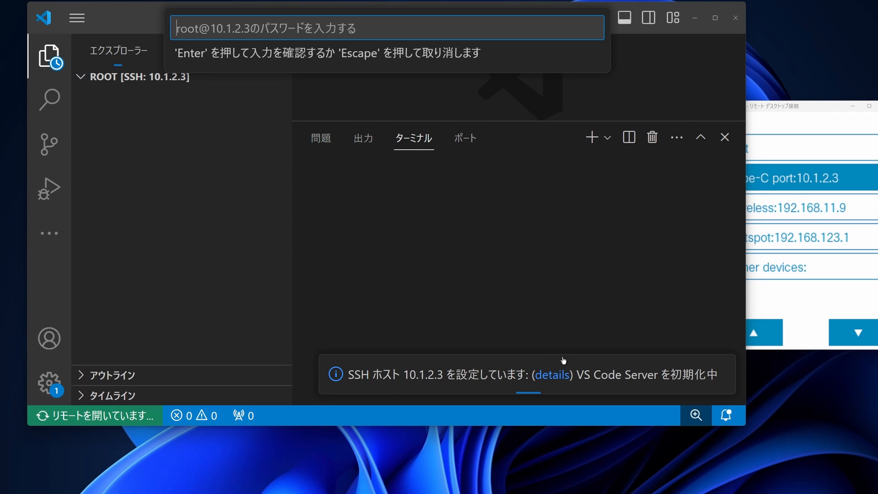
pyautogui.press('Enter')
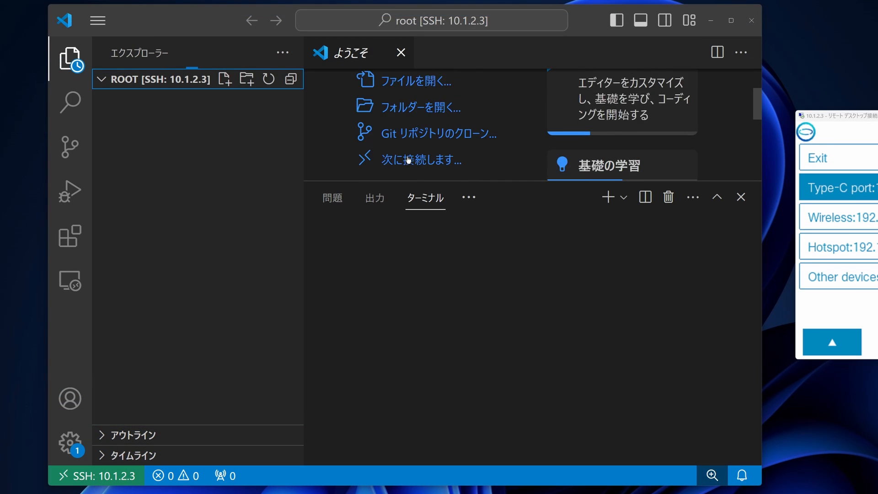
pyautogui.click(409, 160)
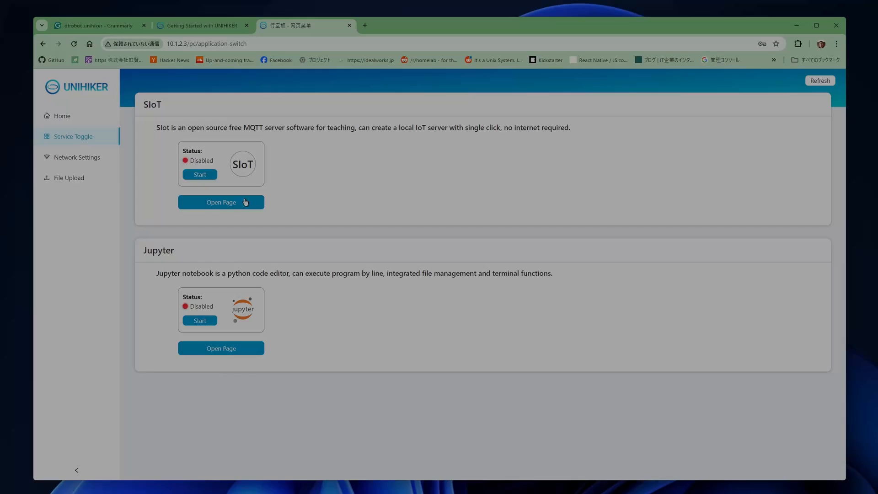
# Step: Open the SIoT page from the Service Toggle section of the web menu
pyautogui.click(221, 348)
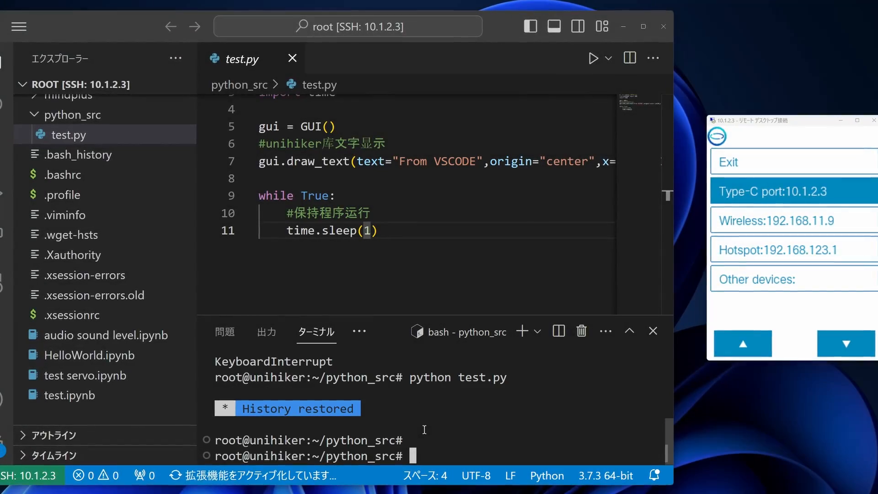
# Step: Run pwd, ls and python test.py in the VS Code terminal to show From VSCODE
pyautogui.write('pwd')
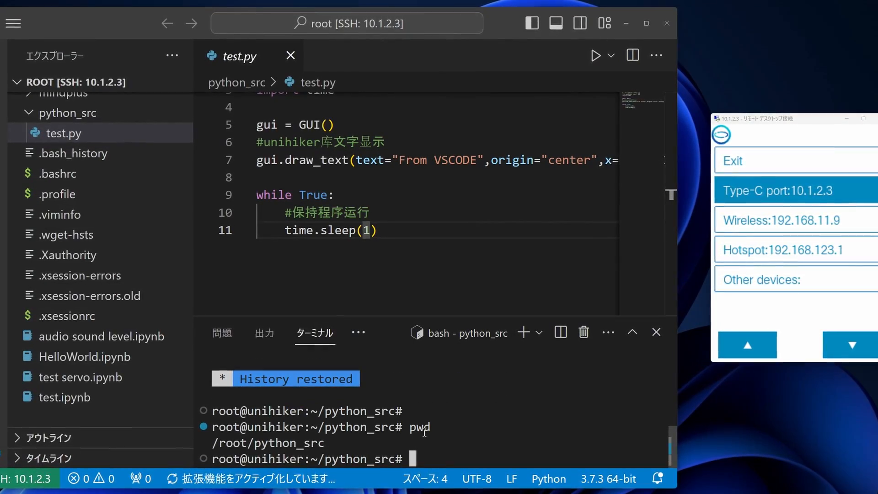
pyautogui.write('ls')
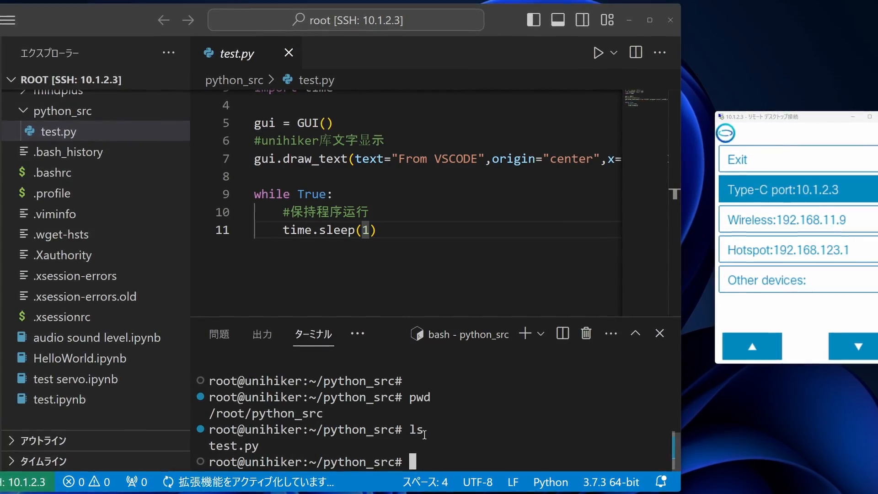
pyautogui.write('python test.py')
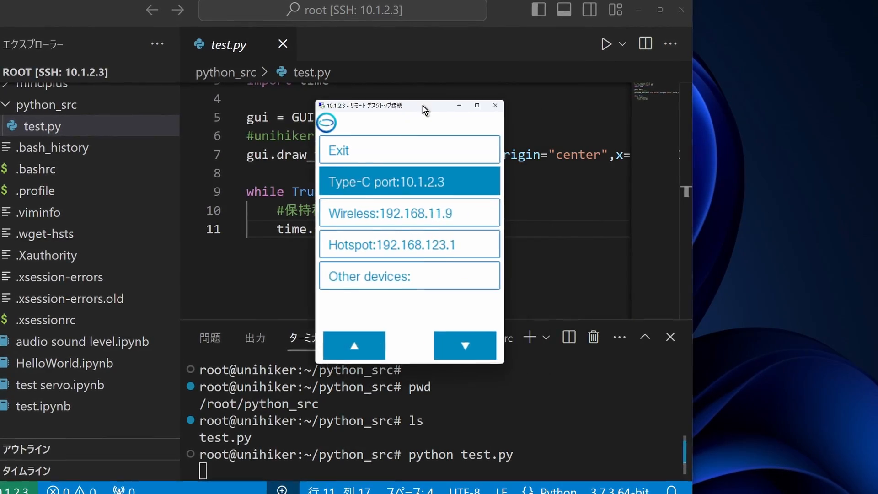
# Step: Bring the board's RealVNC screen window forward and place it beside the editor
pyautogui.moveTo(423, 105); pyautogui.dragTo(335, 83)
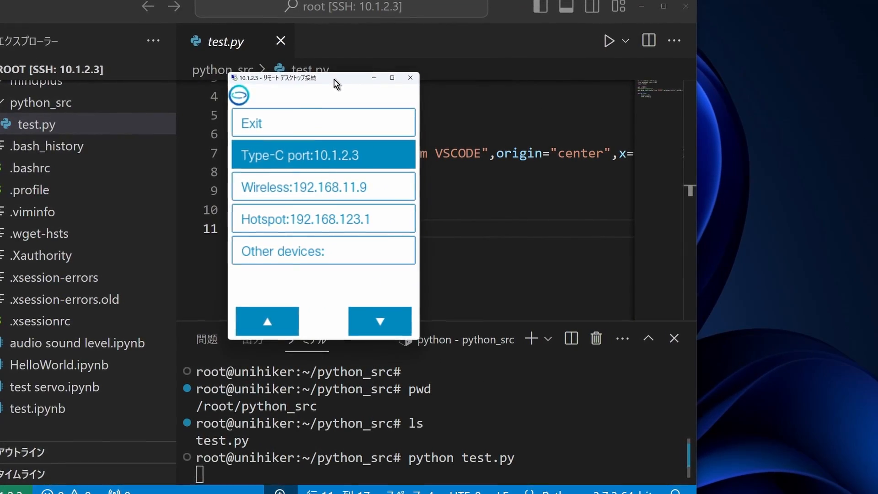
pyautogui.click(323, 155)
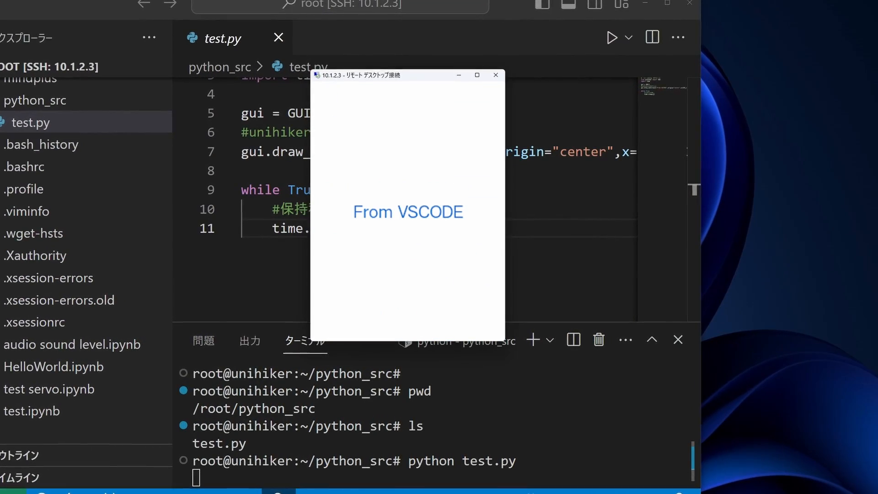
pyautogui.moveTo(408, 75); pyautogui.dragTo(793, 100)
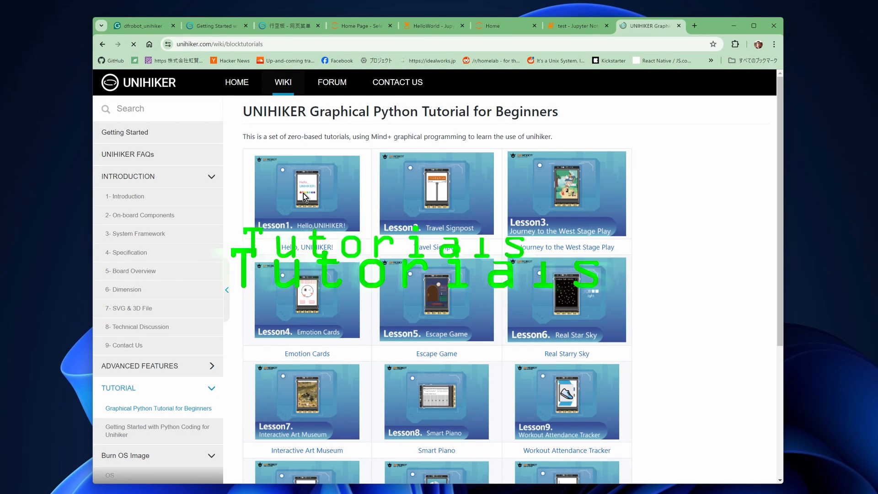
# Step: Scroll the agricultural system tutorial down to the MIMEText and formataddr email-alert code
pyautogui.scroll(-3)
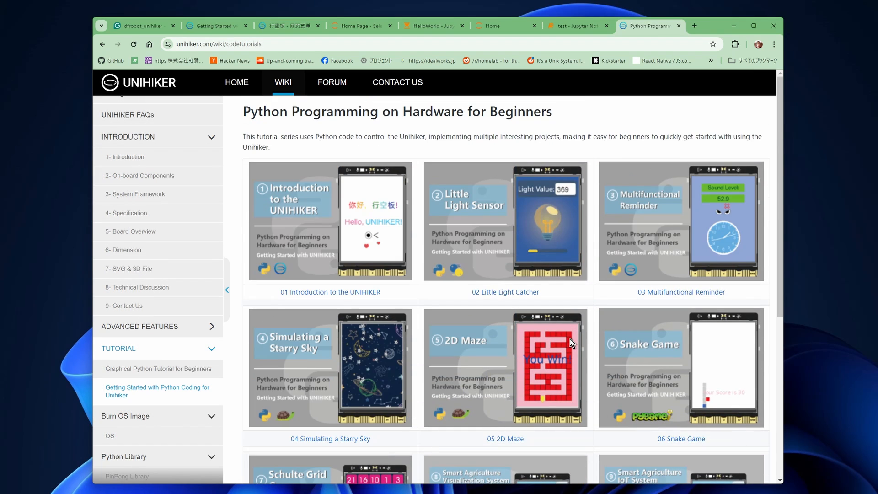
pyautogui.scroll(-3)
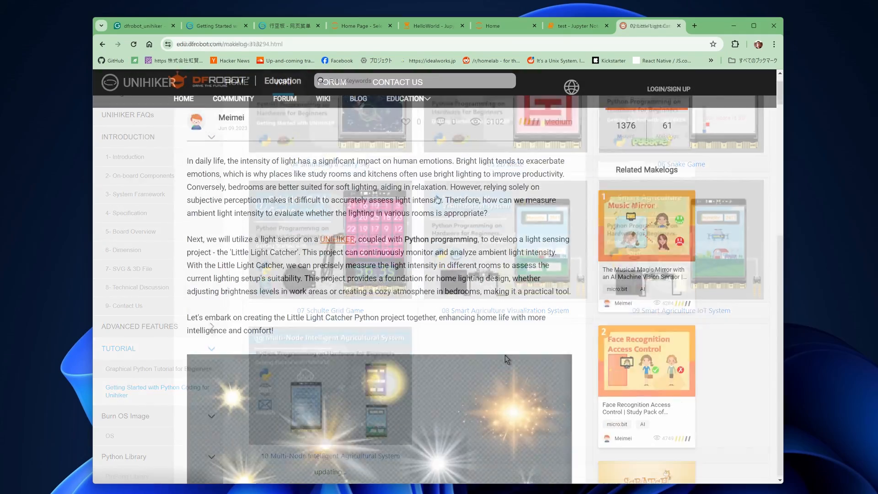
pyautogui.scroll(-3)
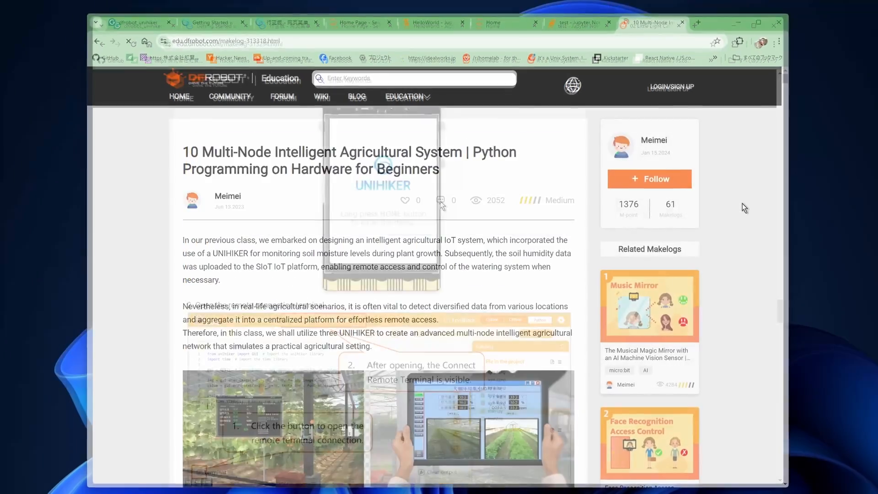
pyautogui.scroll(-3)
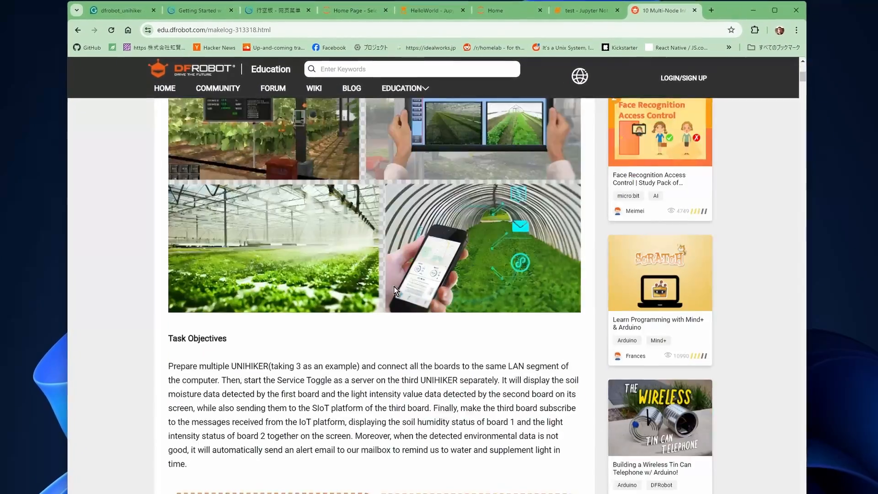
pyautogui.scroll(-3)
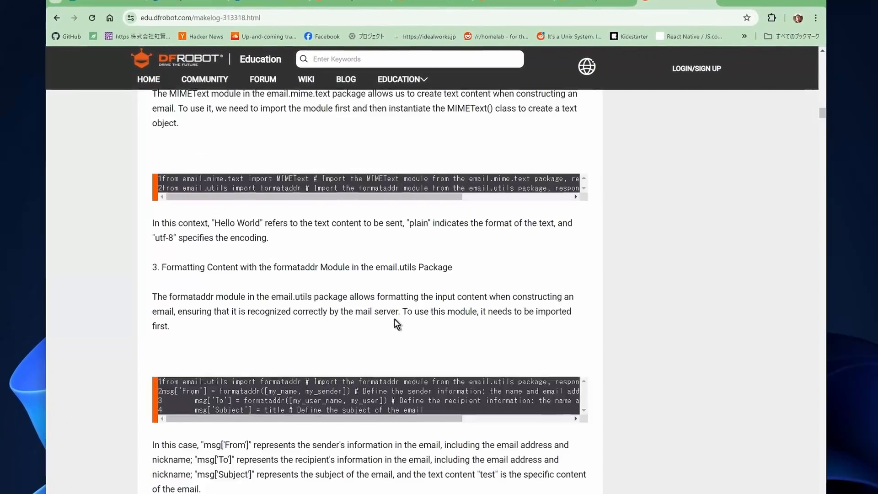
pyautogui.scroll(-3)
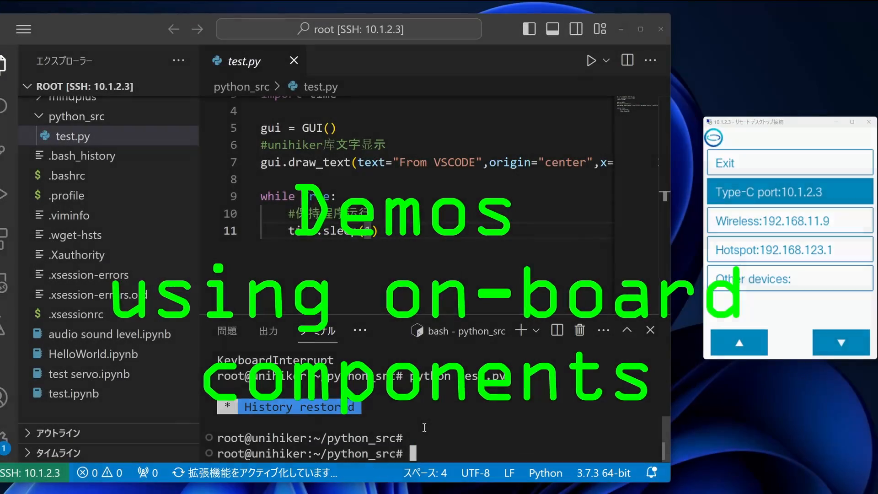
# Step: Run pwd and python test.py from python_src, then move the remote screen window over the editor
pyautogui.write('pwd')
pyautogui.write('ls')
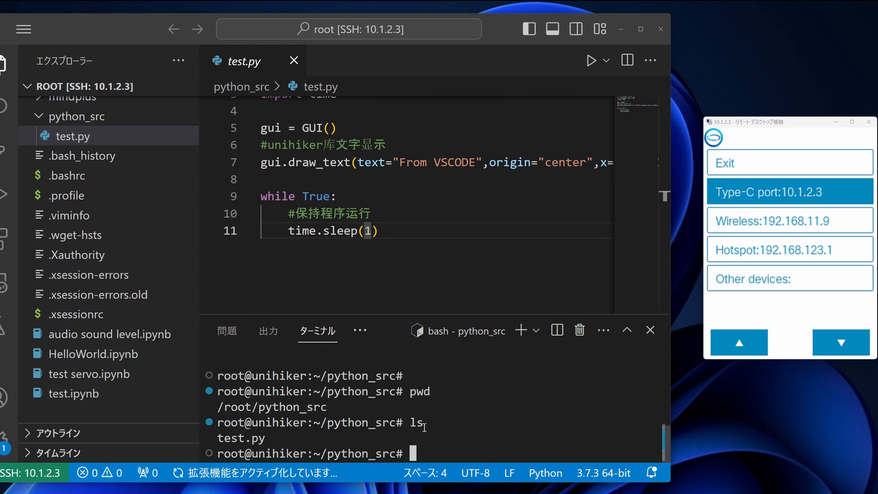
pyautogui.write('python t')
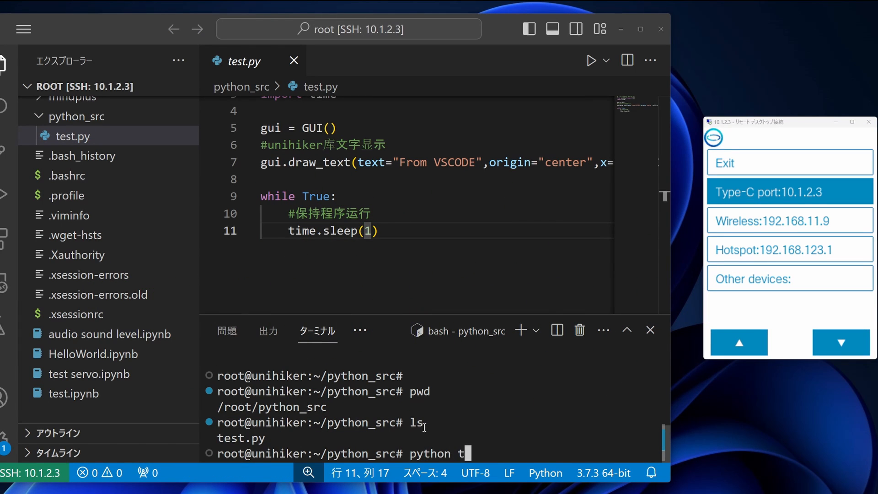
pyautogui.press('Enter')
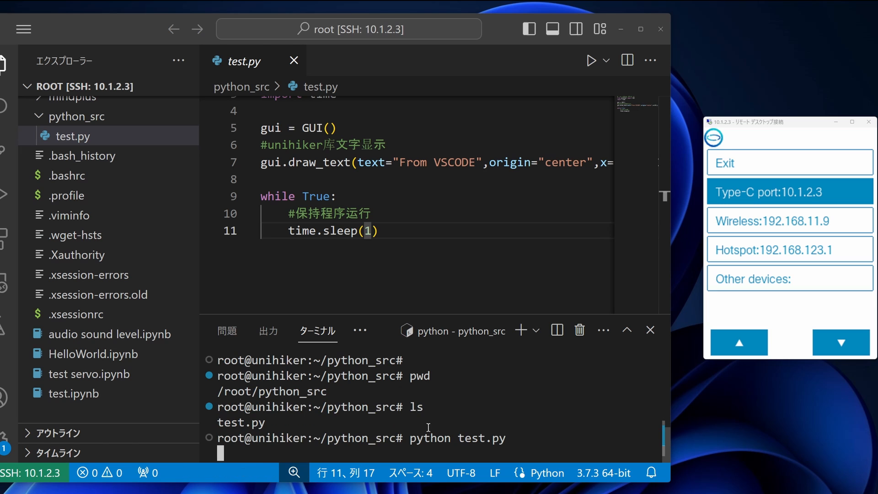
pyautogui.moveTo(790, 122); pyautogui.dragTo(443, 122)
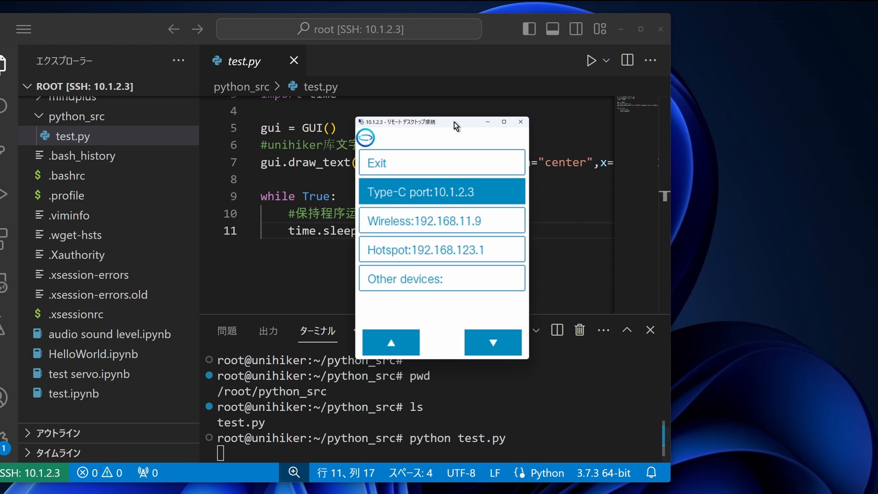
pyautogui.moveTo(457, 122); pyautogui.dragTo(344, 98)
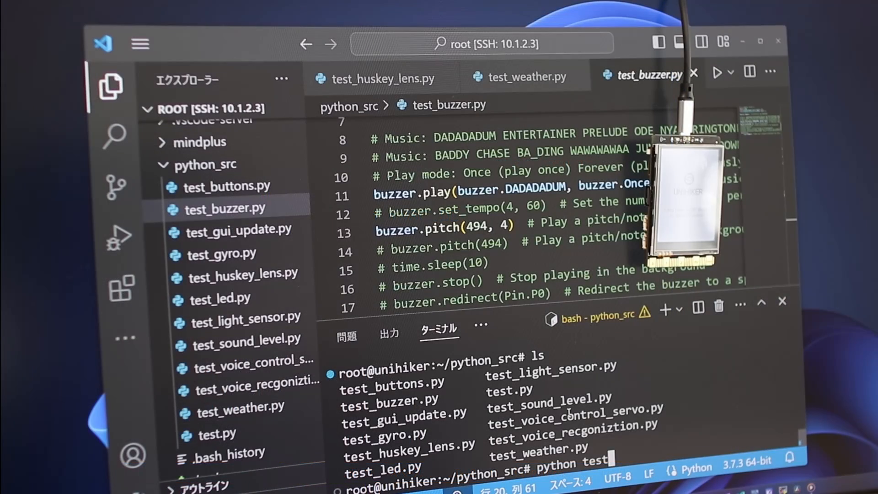
# Step: Run python test_buzzer.py in the terminal, see 'Press button A', then interrupt it with Ctrl+C
pyautogui.write('_bu')
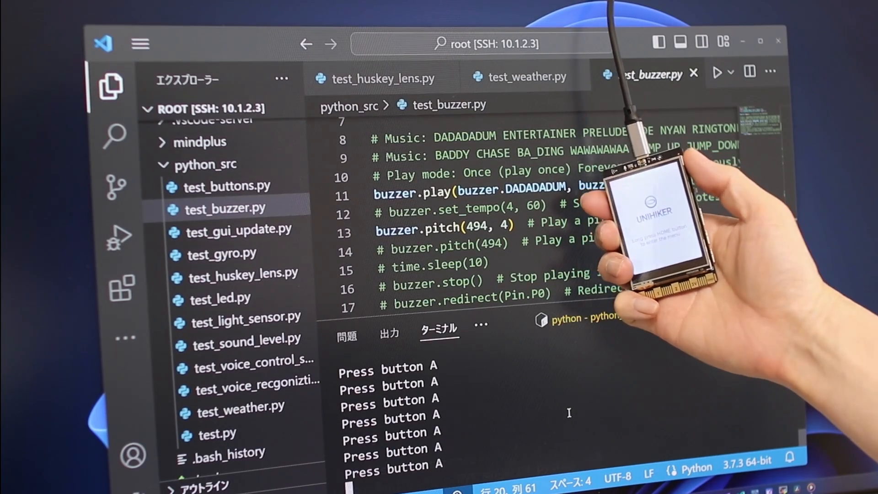
pyautogui.press('Ctrl+C')
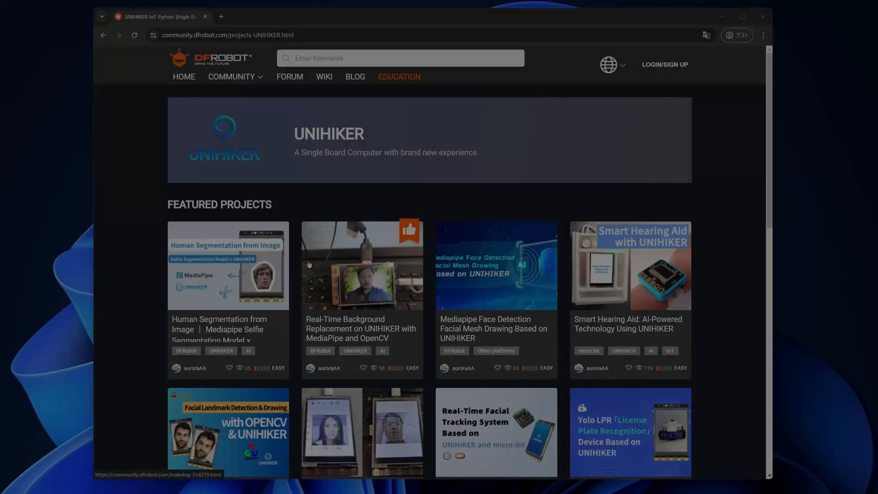
# Step: Scroll through the DFRobot UNIHIKER community projects, continuing onto page 2 of the listing
pyautogui.scroll(-3)
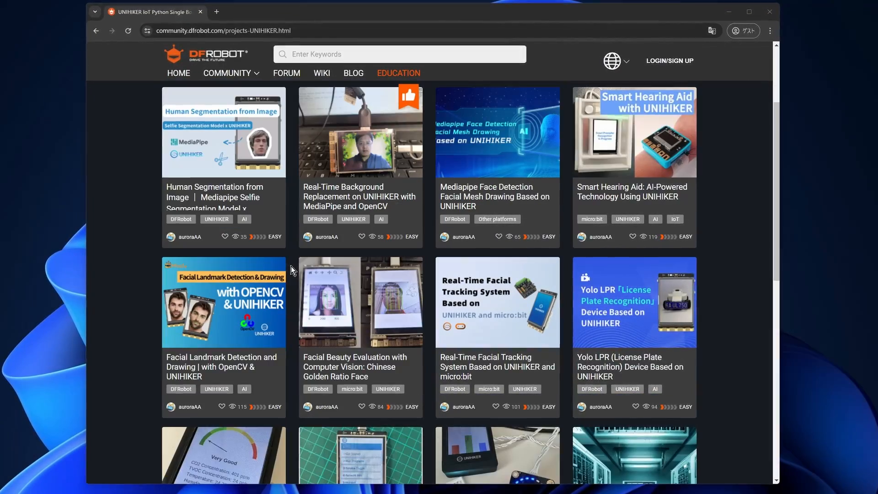
pyautogui.scroll(-3)
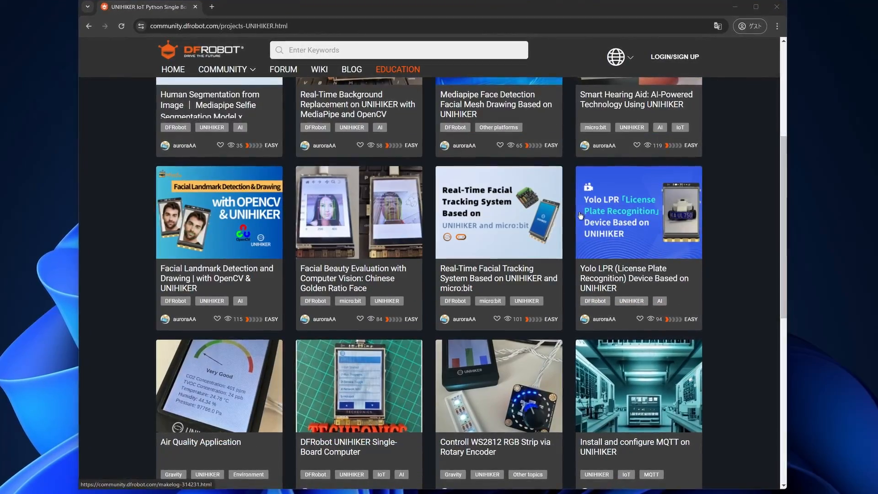
pyautogui.scroll(-3)
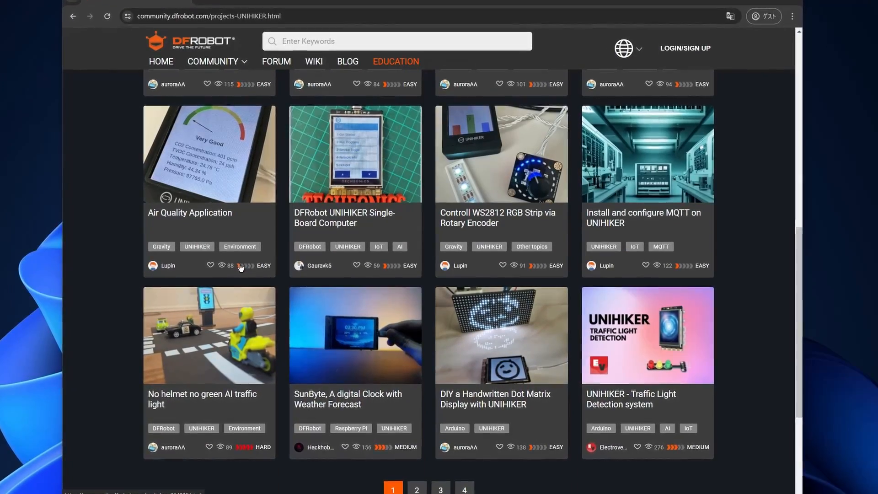
pyautogui.click(416, 490)
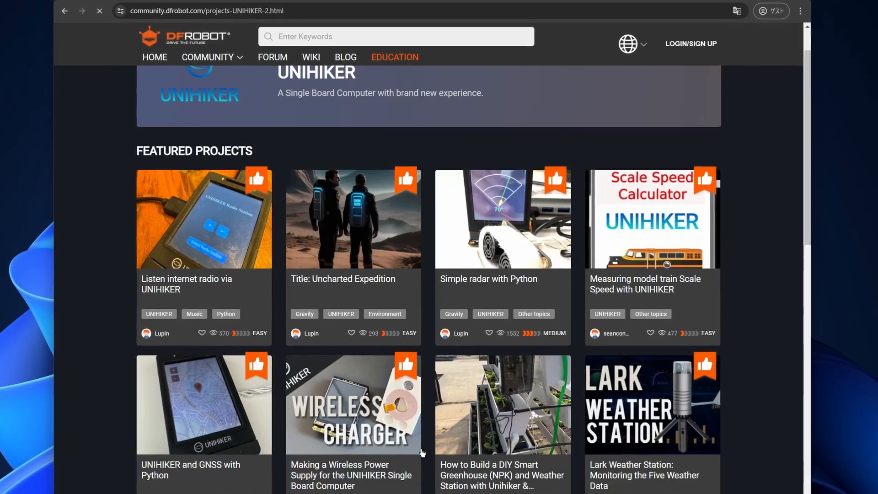
pyautogui.scroll(-3)
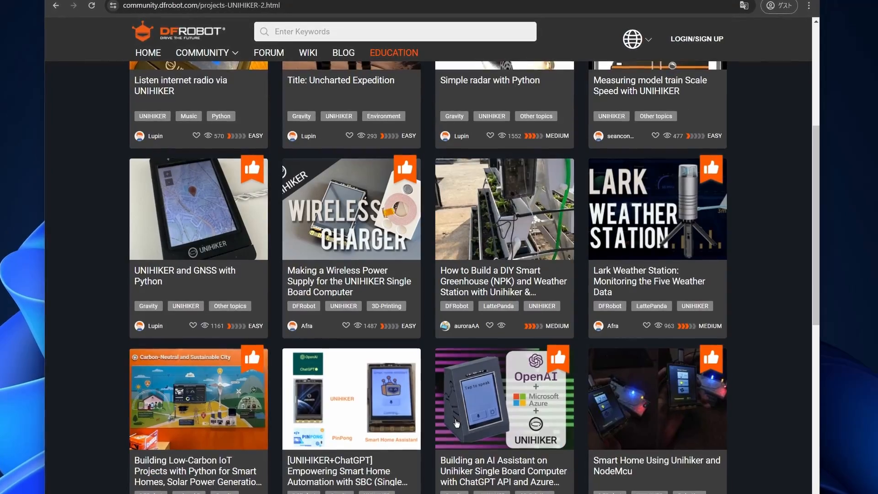
pyautogui.scroll(-3)
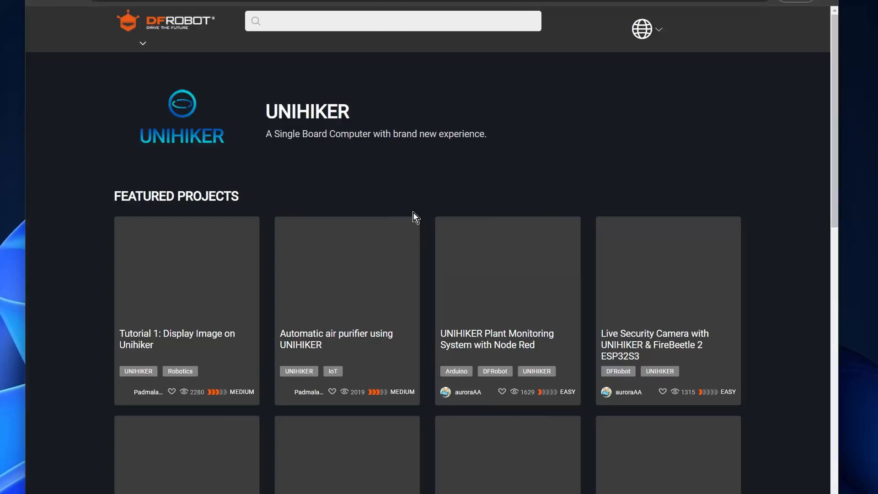
pyautogui.scroll(-3)
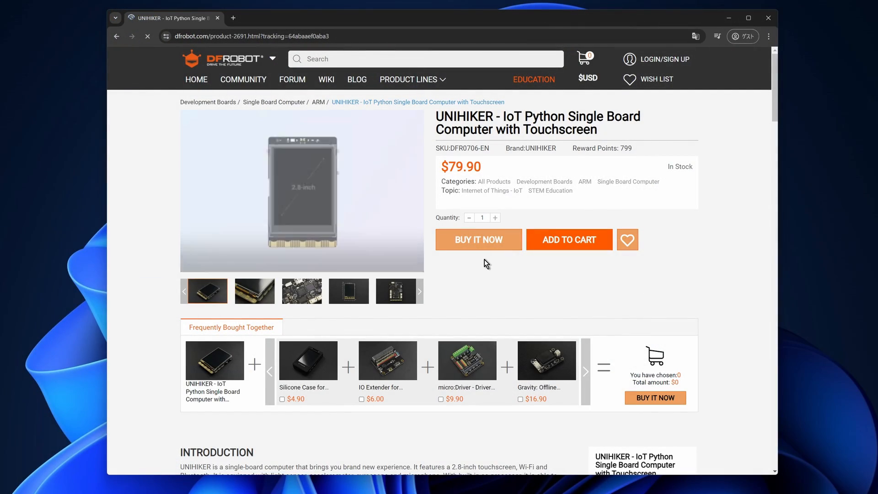
# Step: Review the $79.90 DFRobot store product page, then find the UNIHIKER single board computer listing on Amazon
pyautogui.scroll(-3)
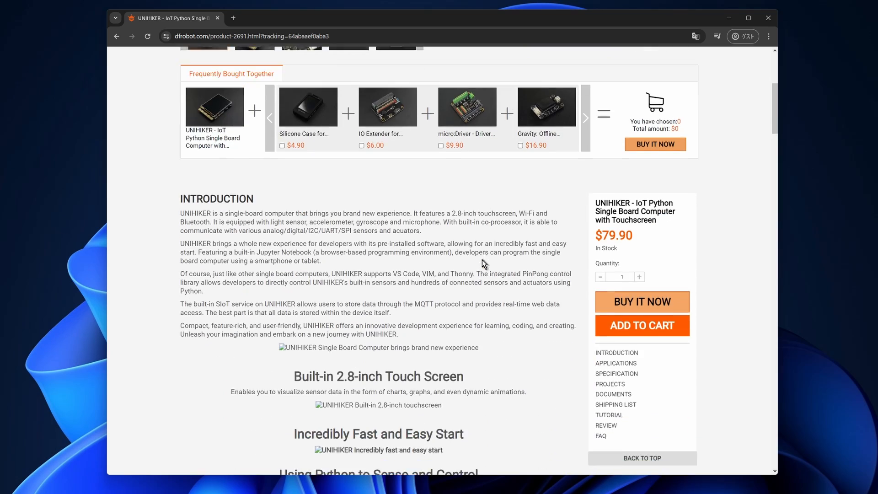
pyautogui.scroll(-3)
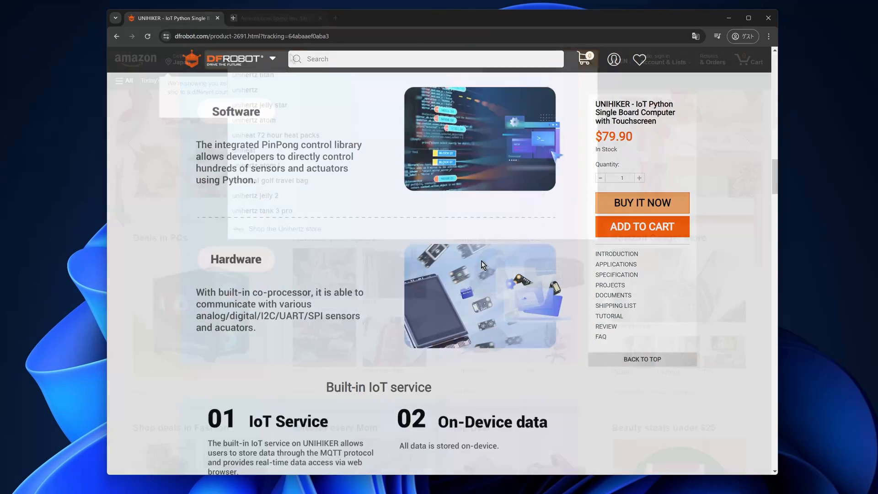
pyautogui.click(276, 18)
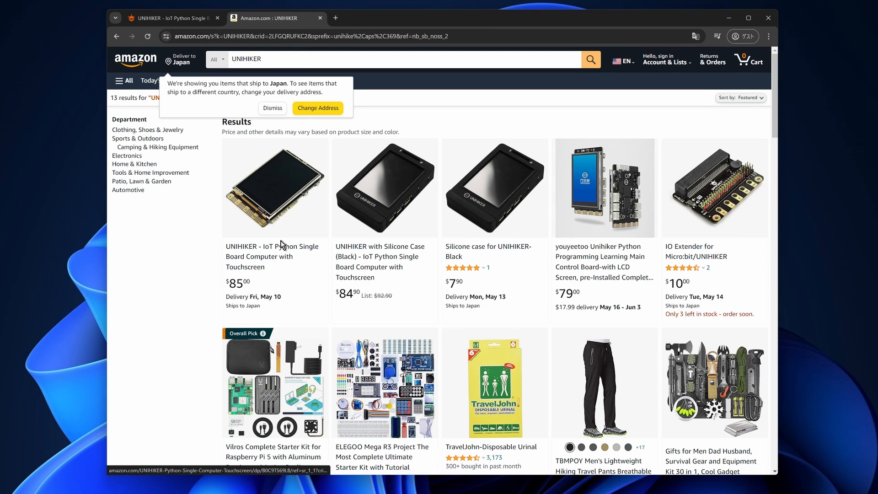
pyautogui.click(271, 187)
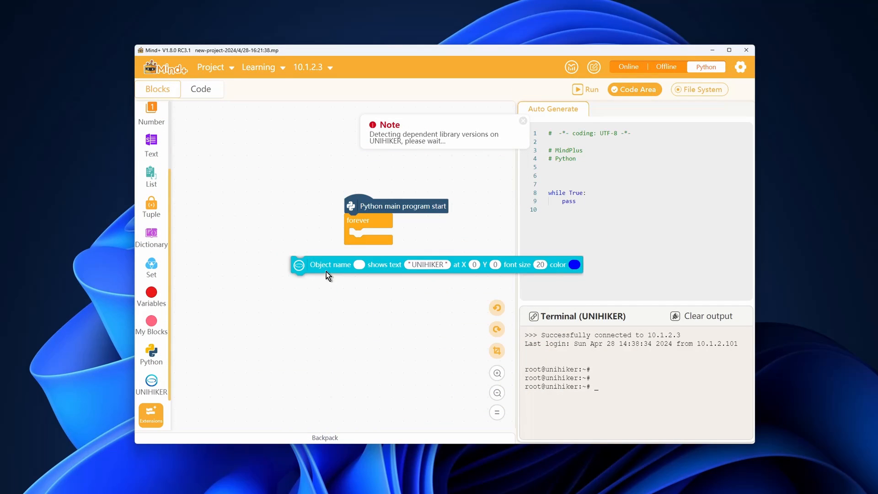
# Step: Place the UNIHIKER 'shows text' block inside the forever loop of the main program
pyautogui.moveTo(328, 264); pyautogui.dragTo(358, 241)
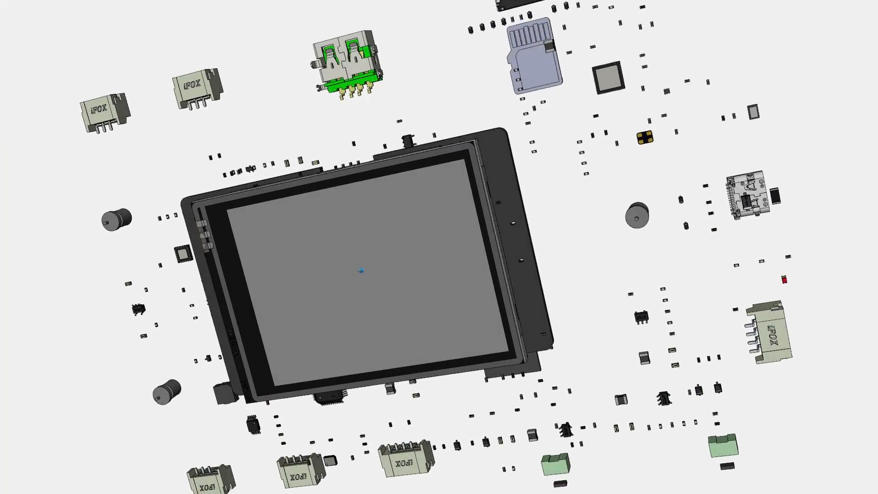
# Step: Orbit the exploded UNIHIKER assembly to a tilted view of the separated touchscreen and connectors
pyautogui.moveTo(359, 275); pyautogui.dragTo(347, 277)
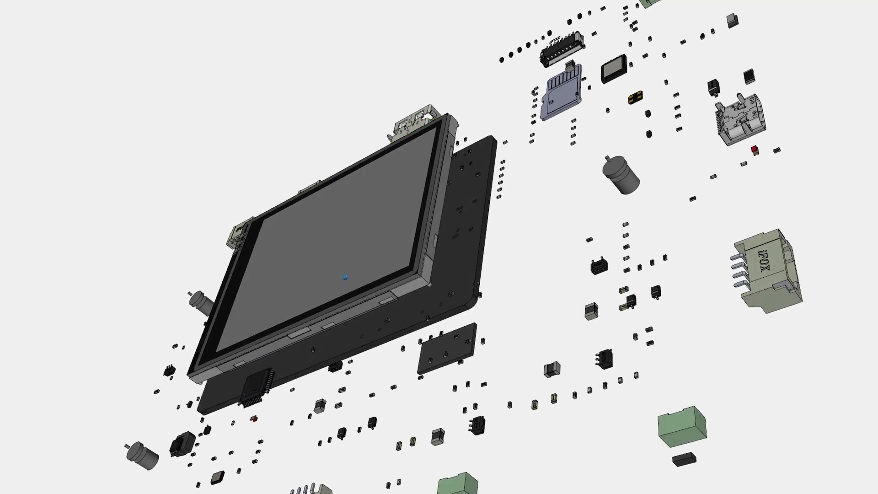